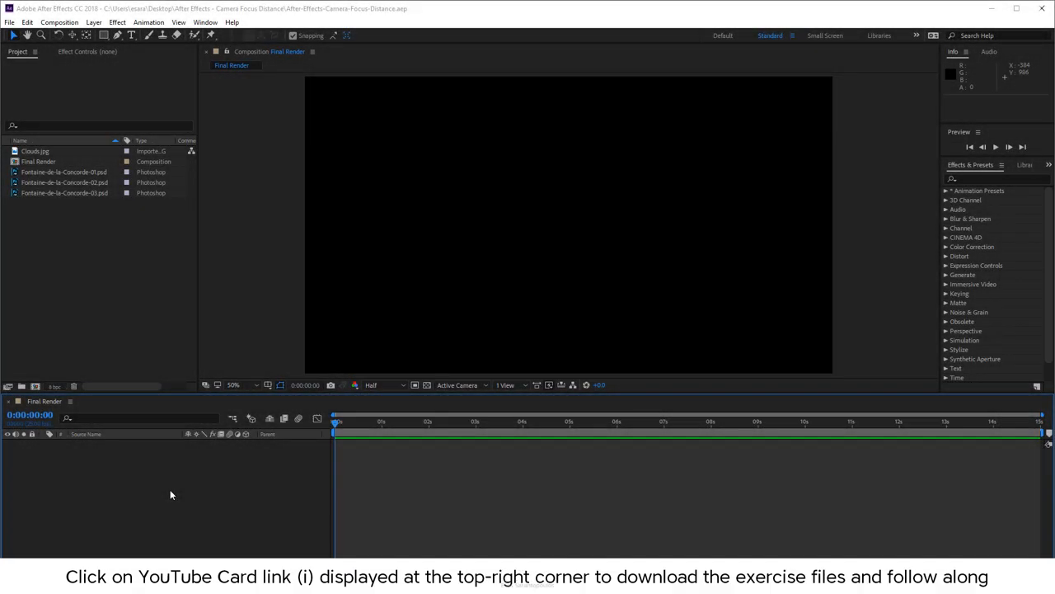
mouse_move(108, 217)
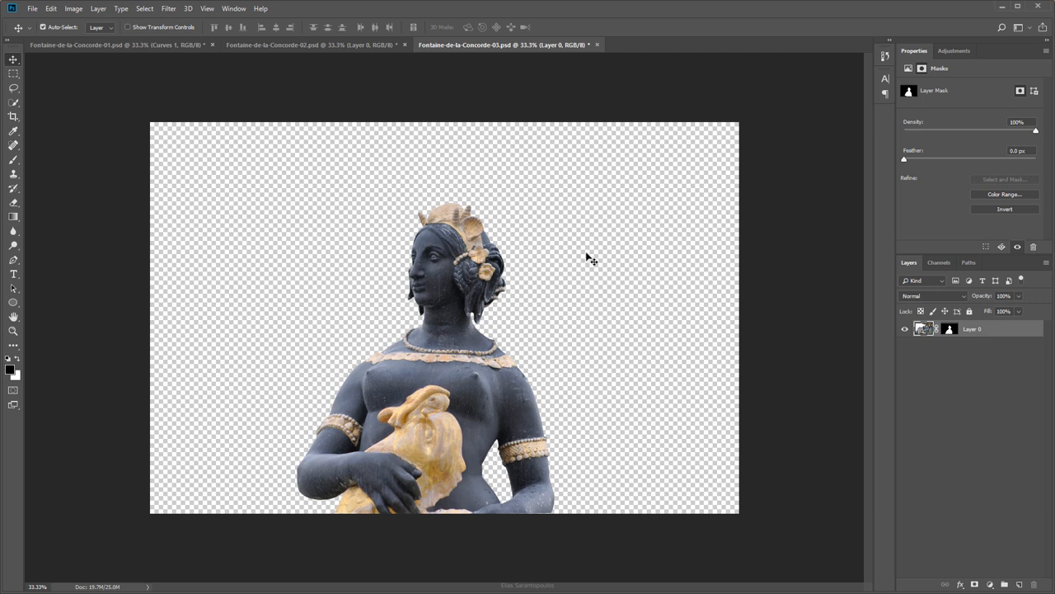
mouse_move(877, 371)
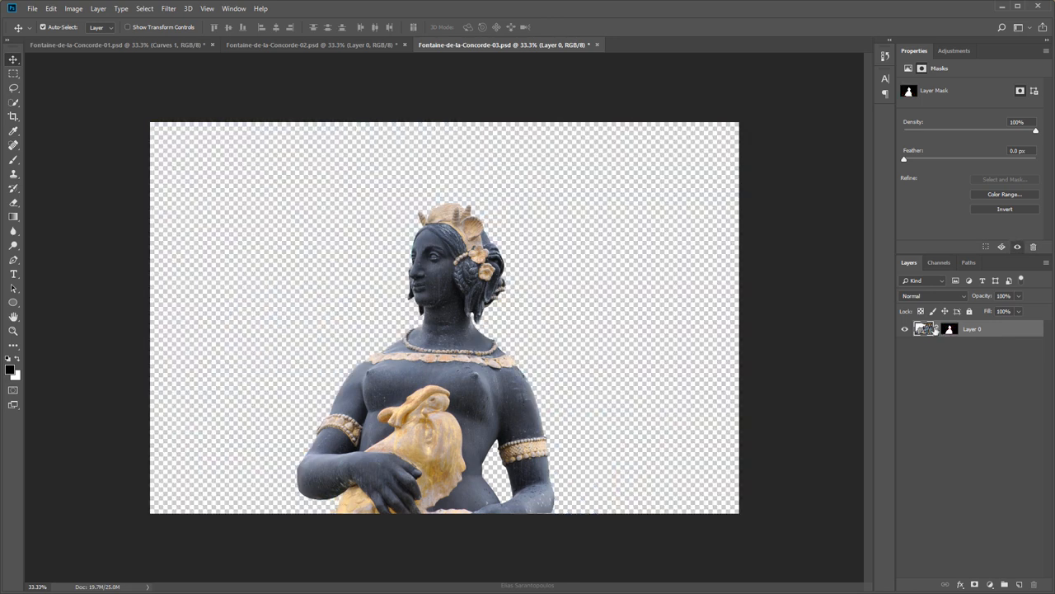
Step: Add the three statue PSDs and Clouds.jpg to Final Render, all as 3D layers
left_click(312, 45)
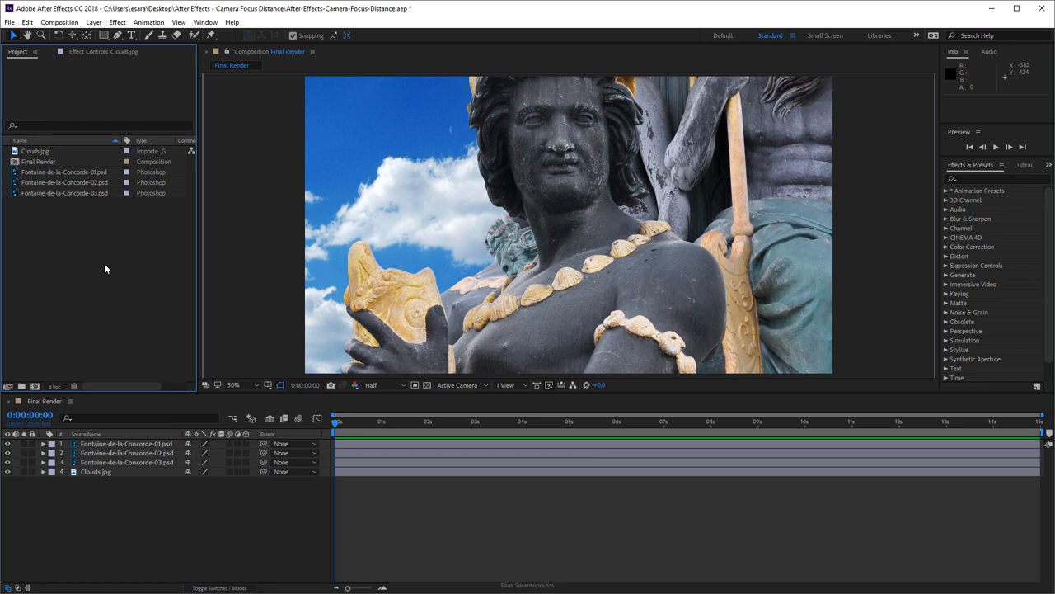
mouse_move(245, 449)
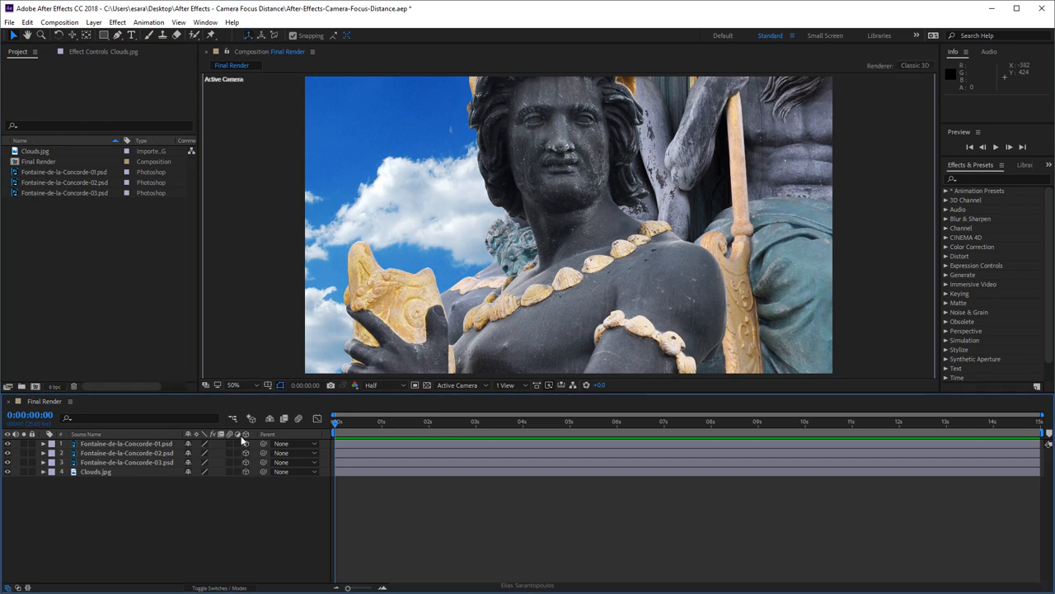
mouse_move(221, 522)
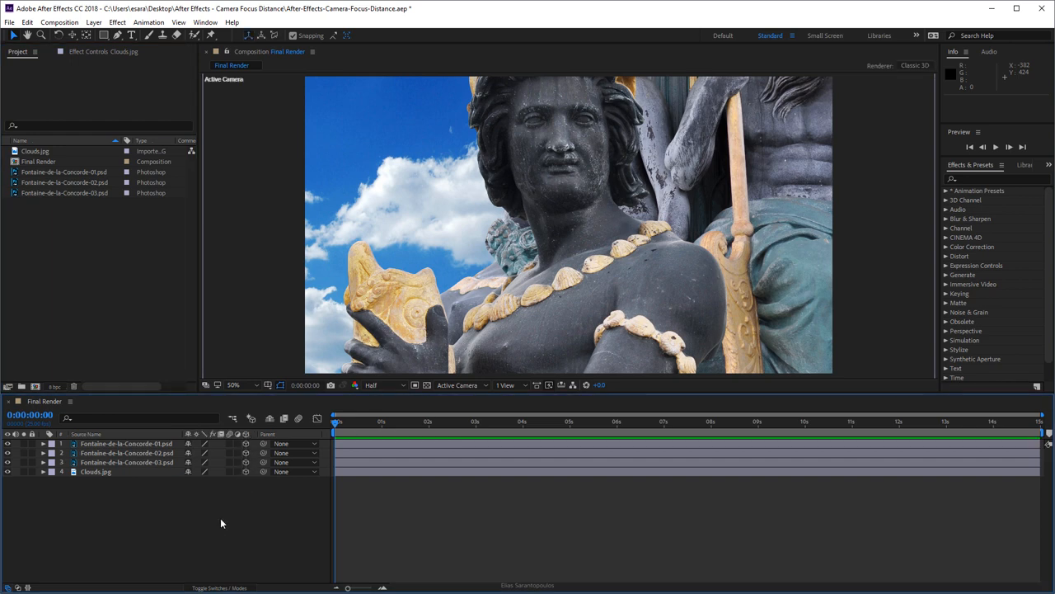
mouse_move(544, 264)
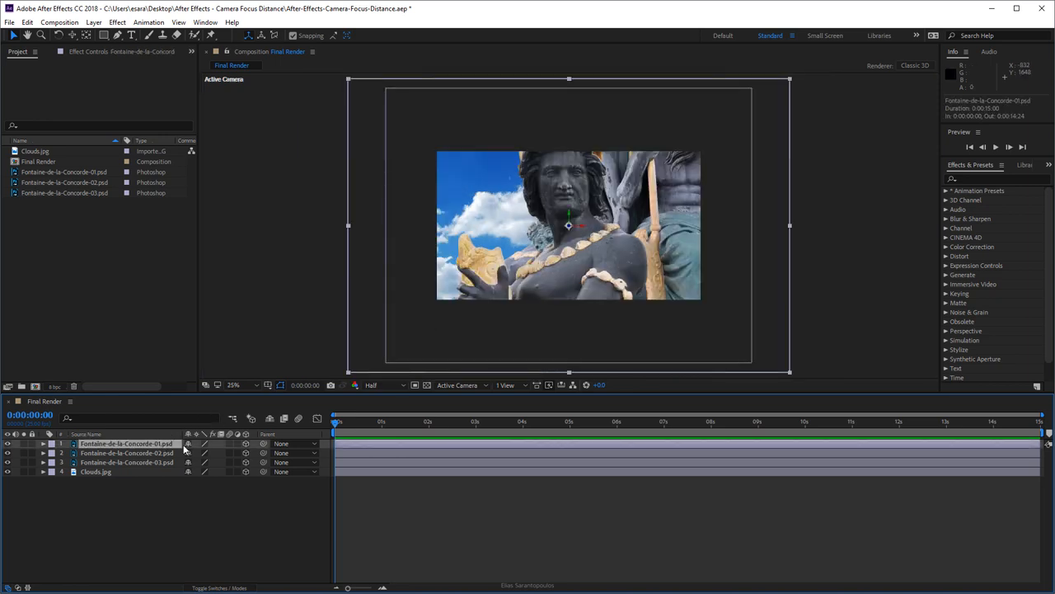
Step: Select the first statue layer to set its depth and scale (56%, 79%, 65% across layers)
left_click(43, 444)
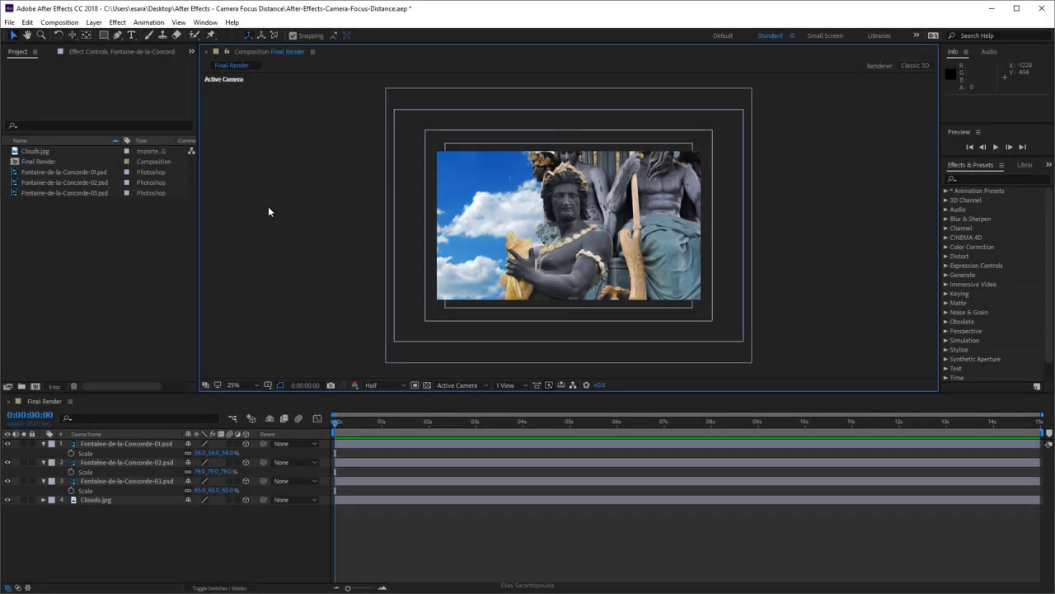
Step: Create Camera 1 with the 35mm preset and Enable Depth of Field kept on
left_click(93, 22)
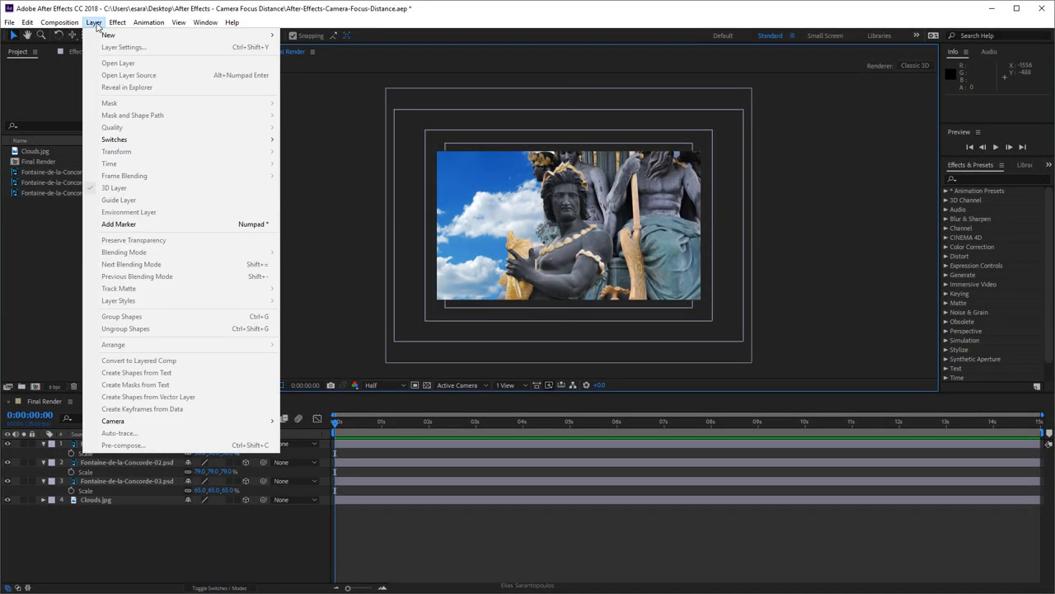
left_click(113, 420)
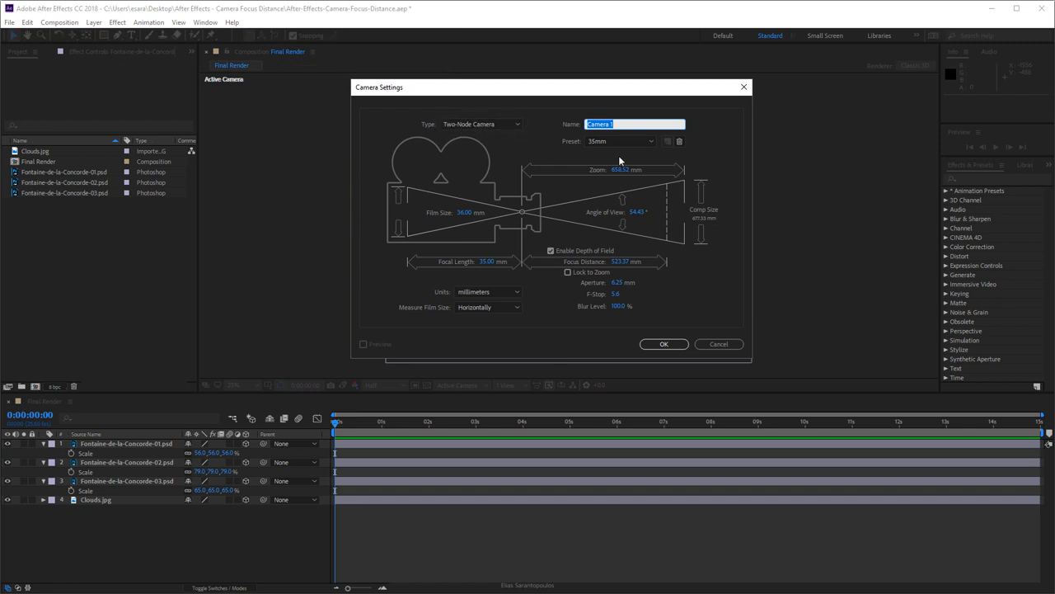
left_click(619, 141)
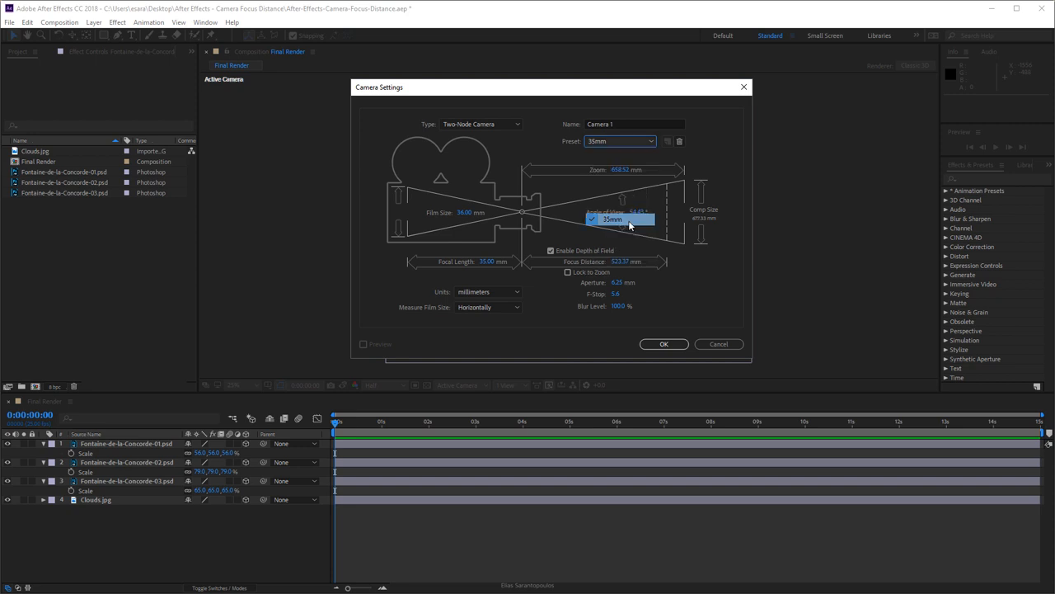
left_click(611, 219)
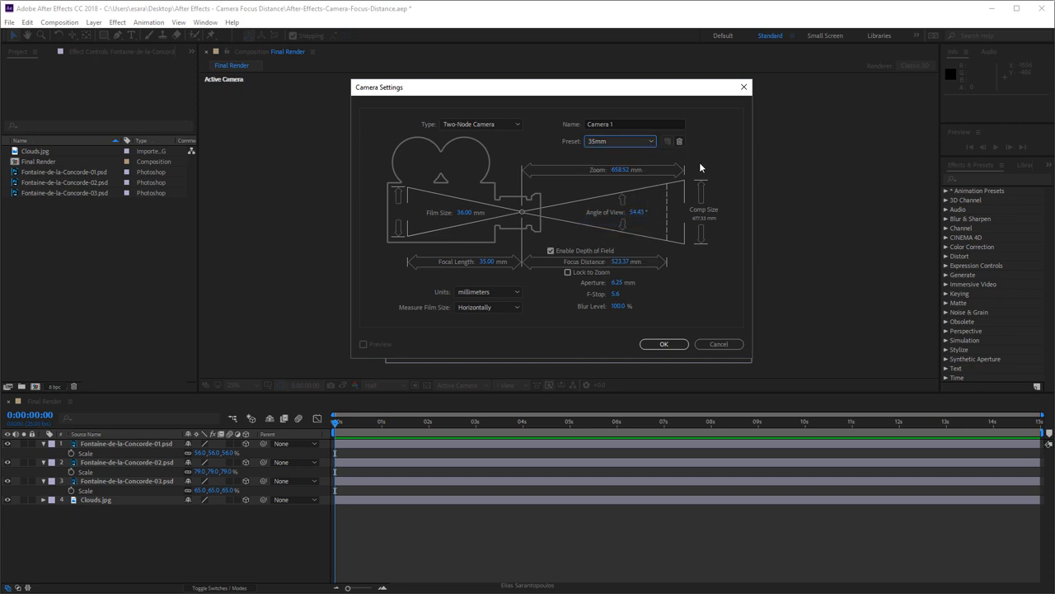
mouse_move(583, 258)
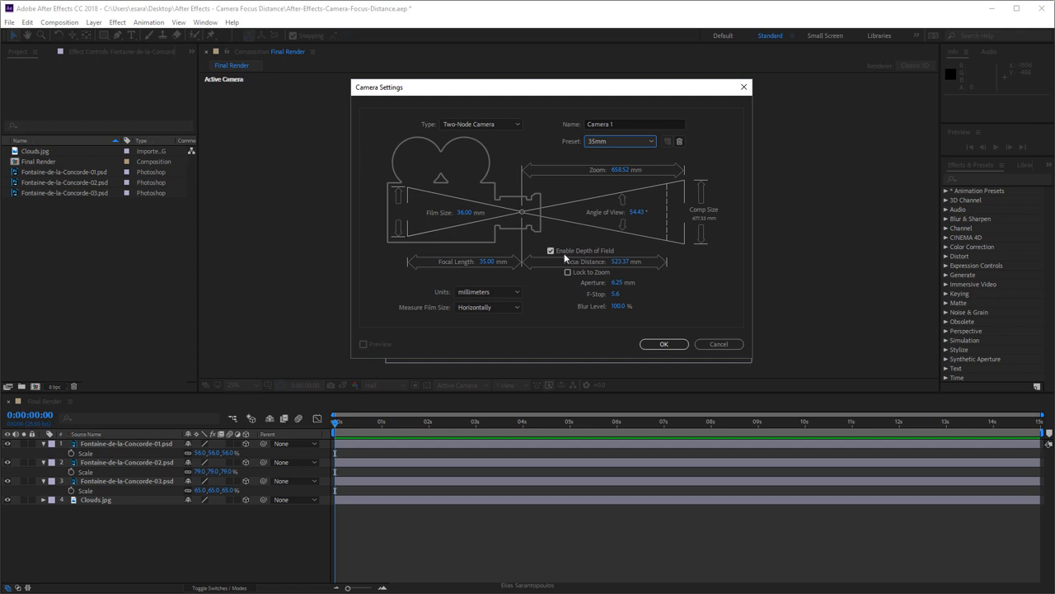
mouse_move(573, 255)
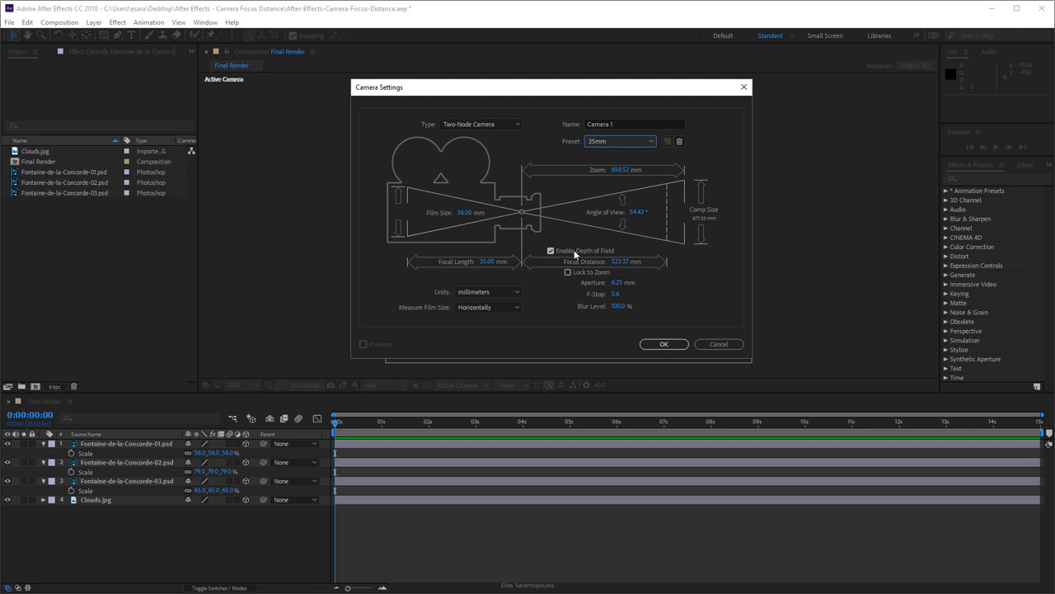
mouse_move(569, 258)
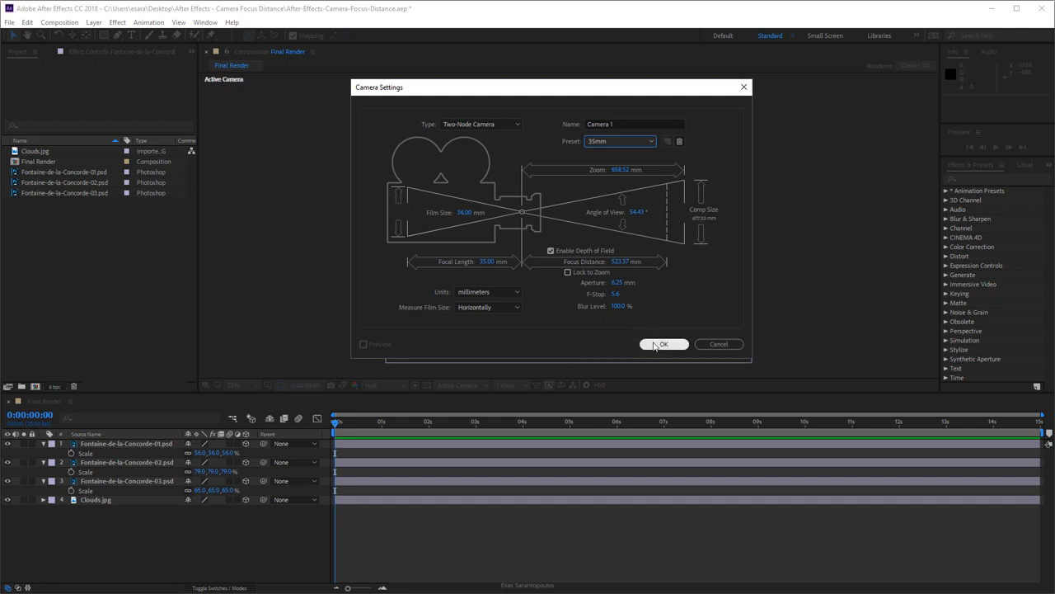
left_click(663, 344)
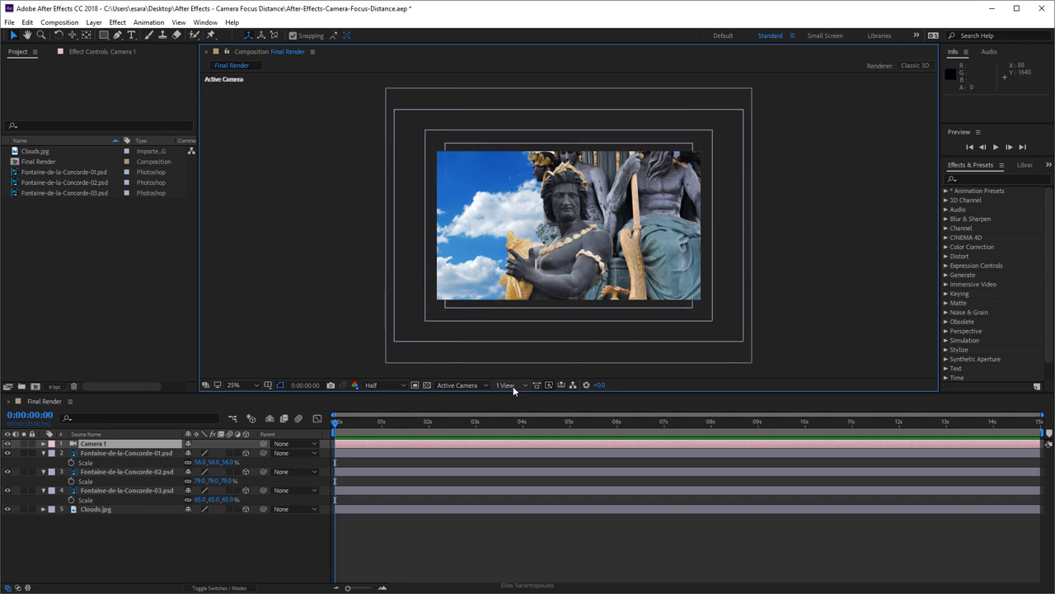
mouse_move(525, 385)
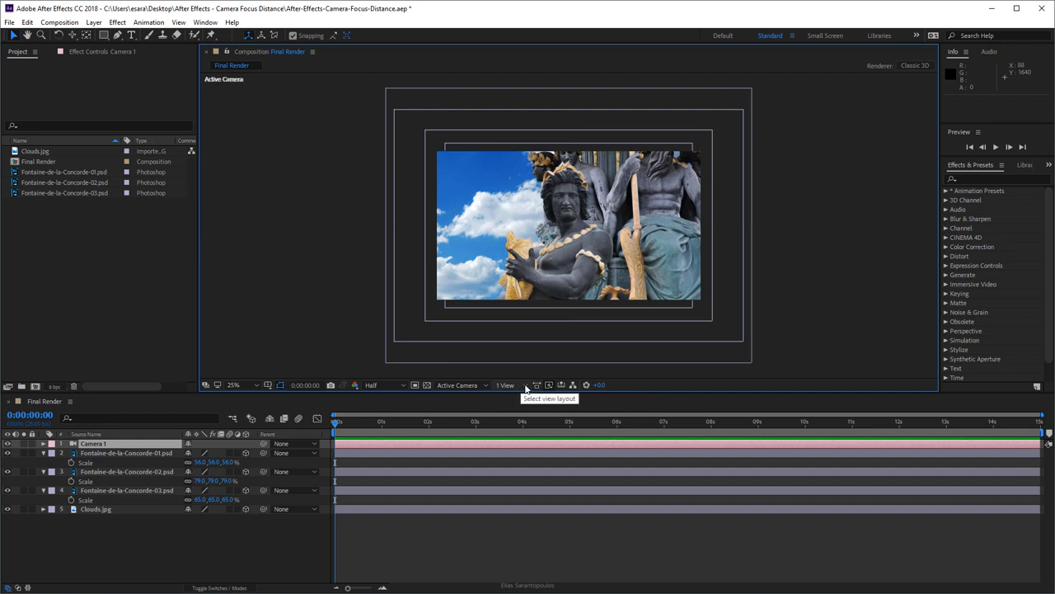
Step: Switch the viewer layout to 2 Views - Horizontal, Top view beside Active Camera
left_click(506, 385)
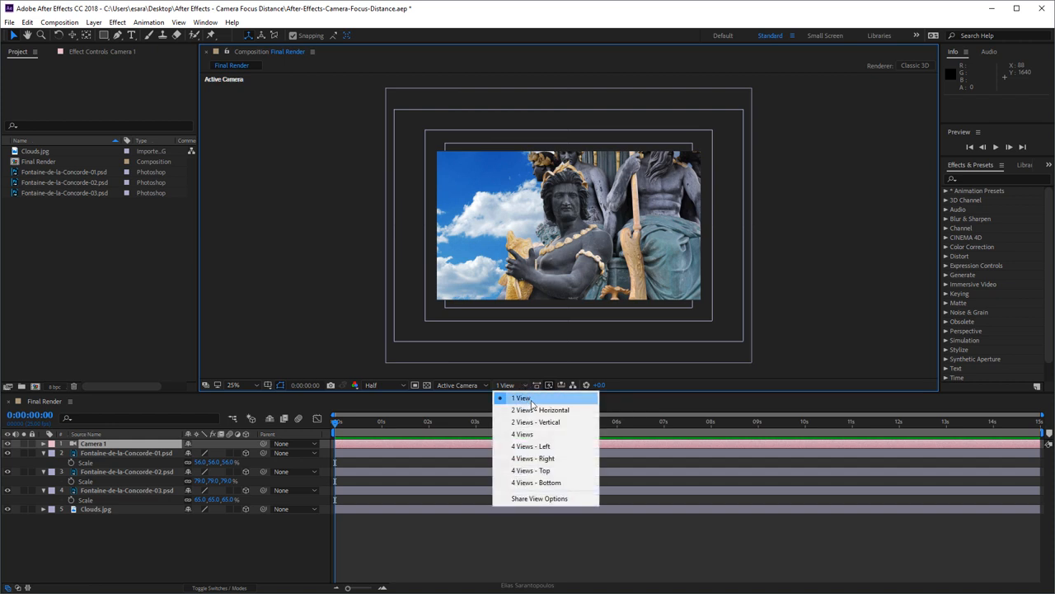
mouse_move(540, 410)
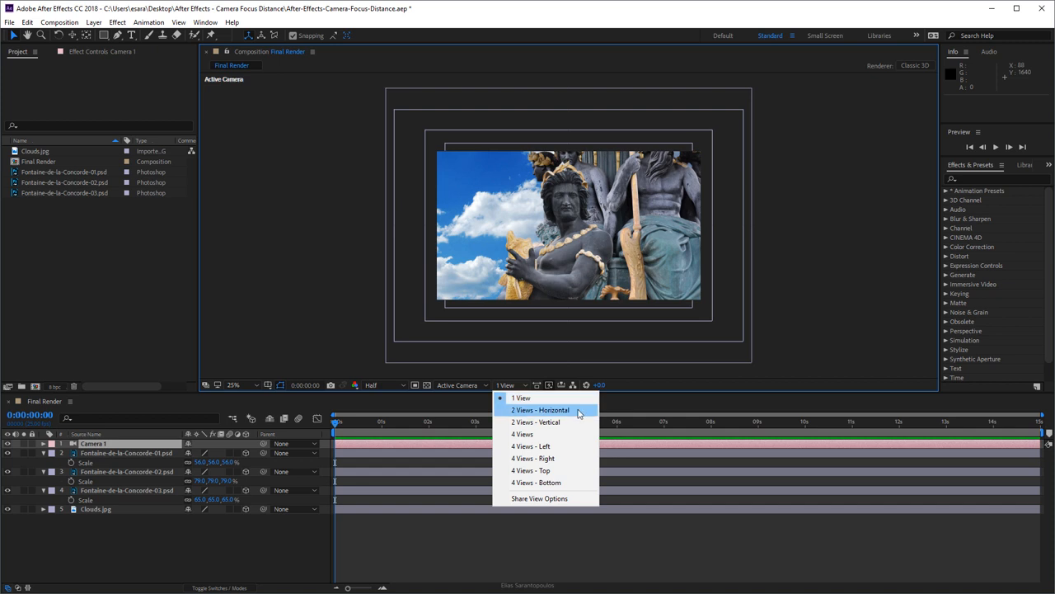
left_click(540, 409)
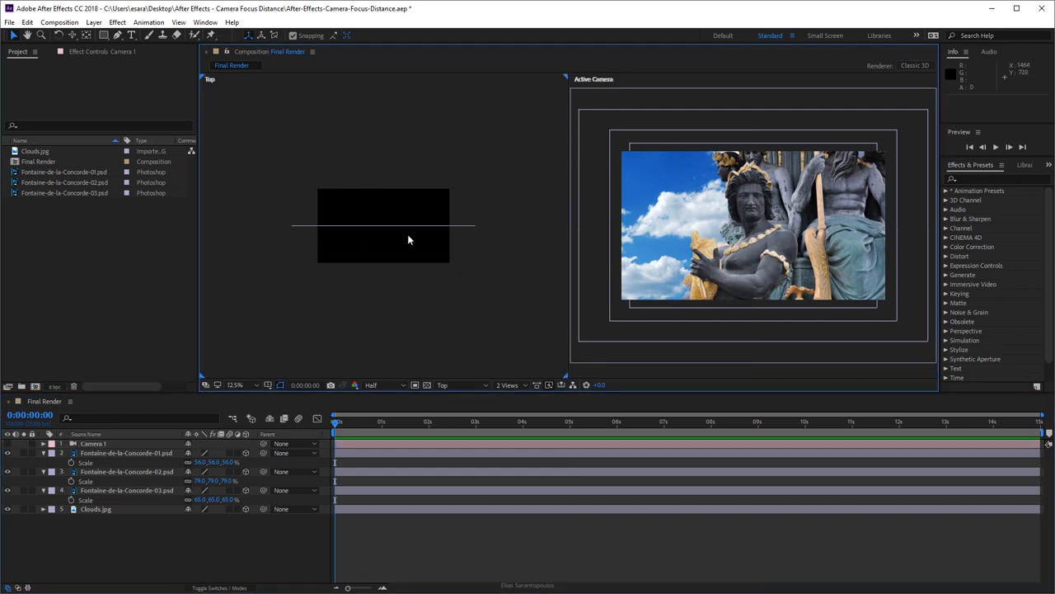
mouse_move(714, 253)
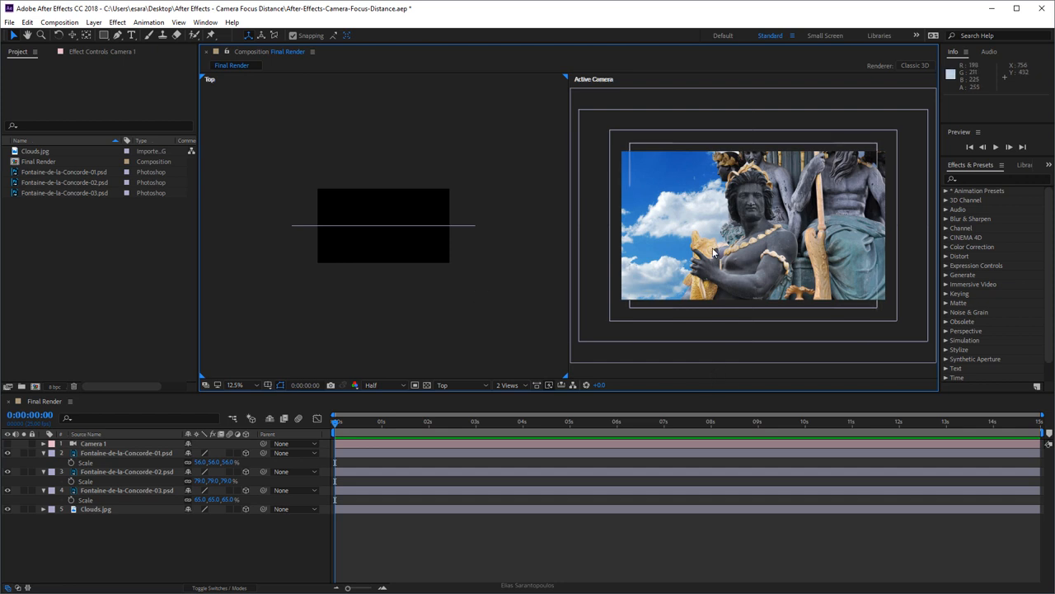
mouse_move(212, 354)
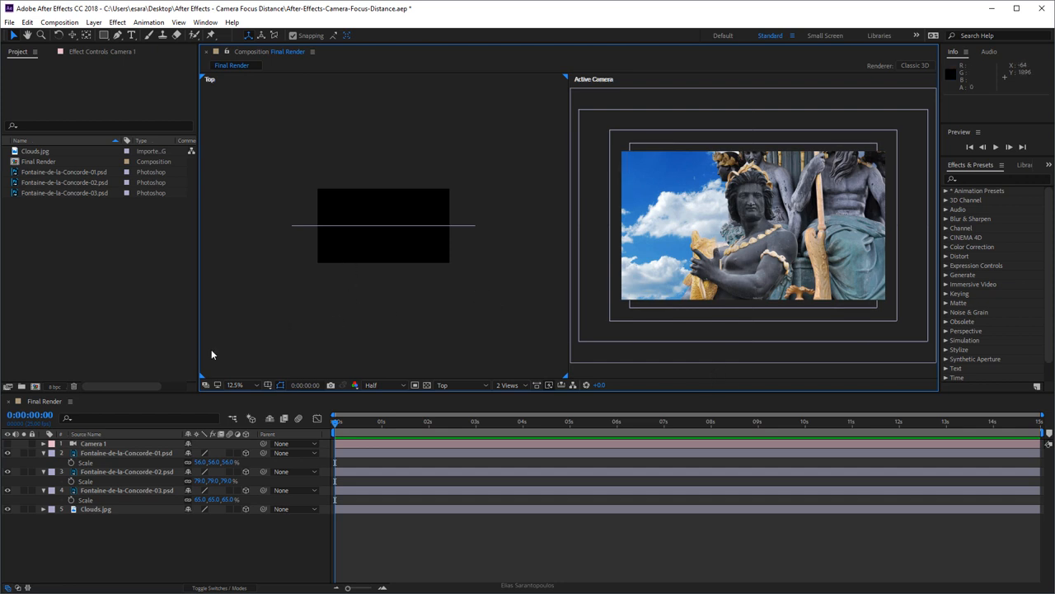
Step: Push the clouds back behind the statues and select the statue layers for depth placement
left_click(96, 508)
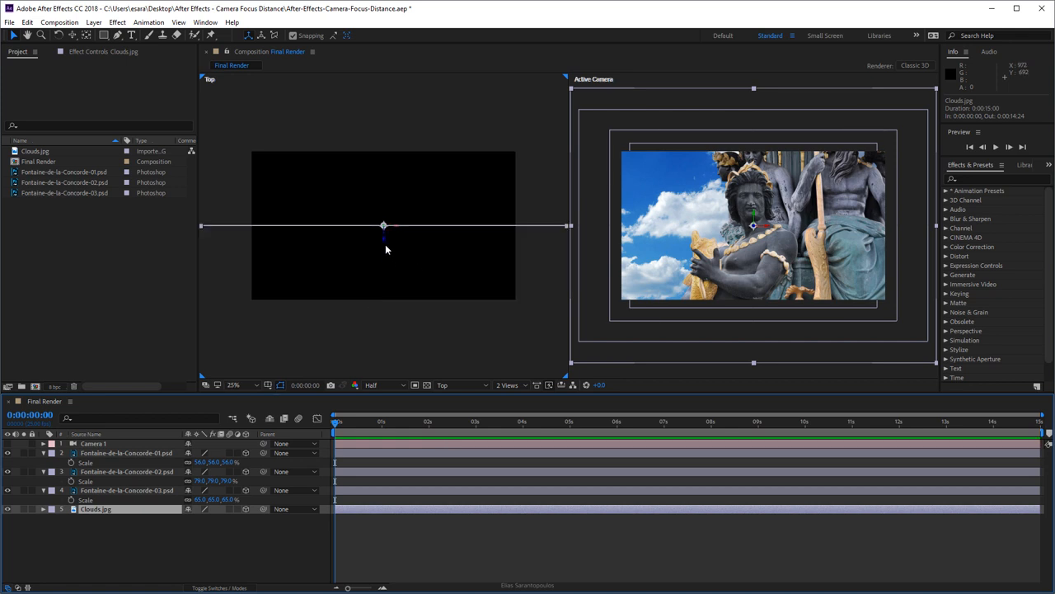
mouse_move(385, 247)
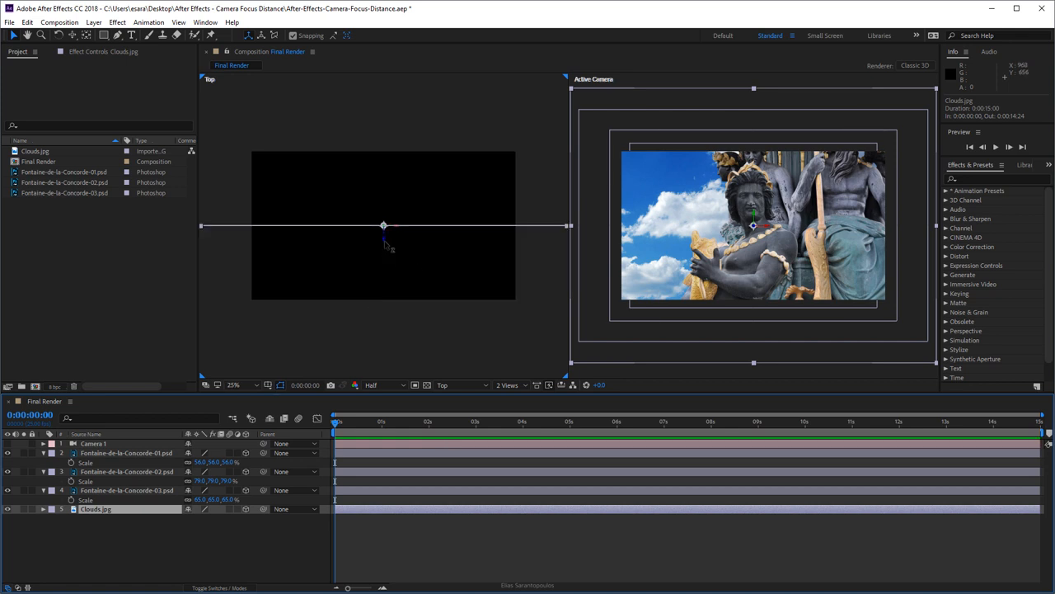
left_click(95, 508)
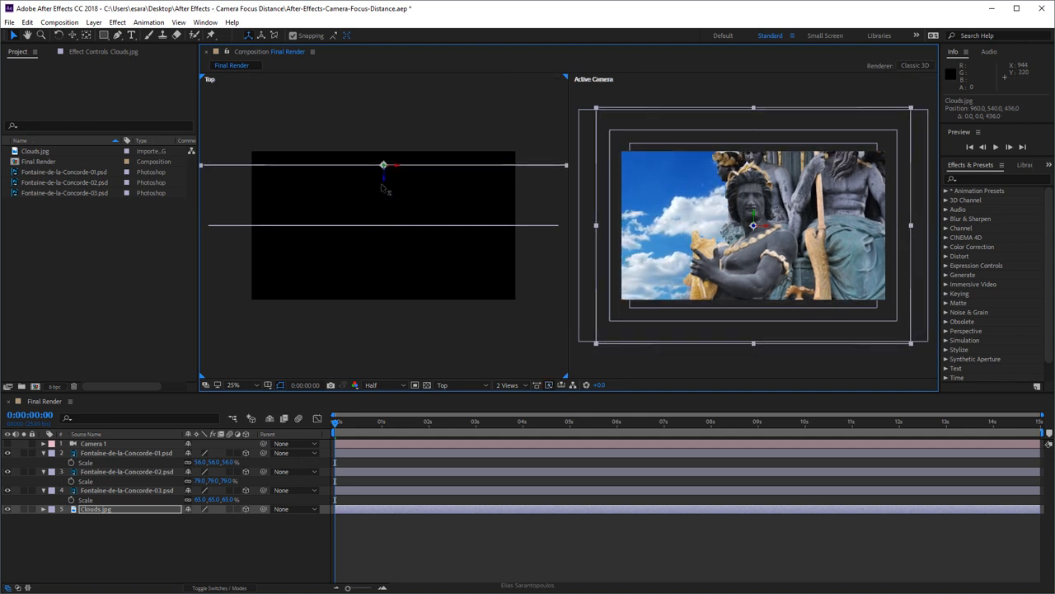
left_click_drag(383, 181, 384, 173)
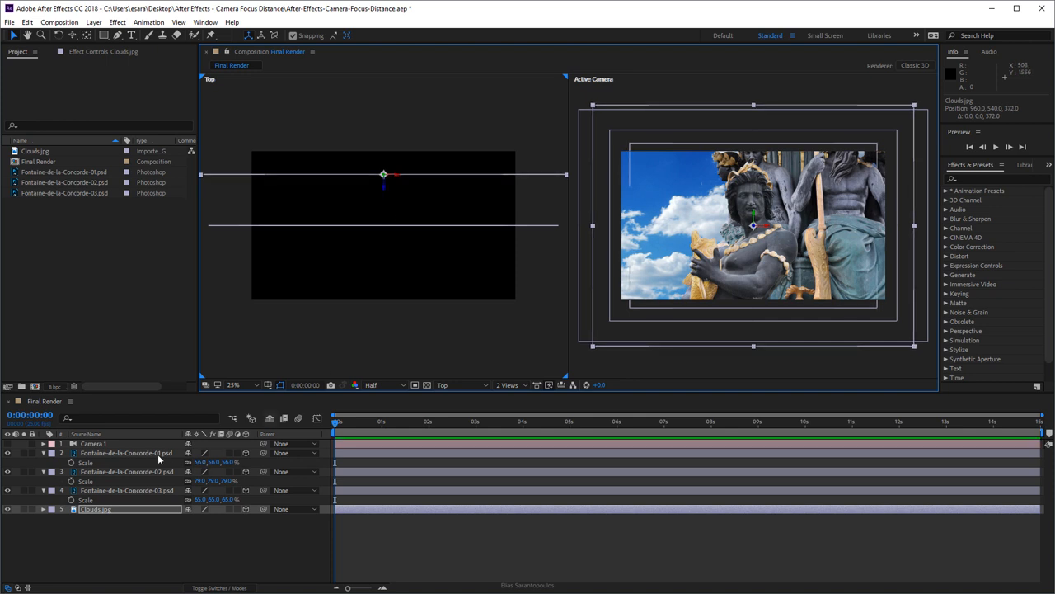
left_click(127, 471)
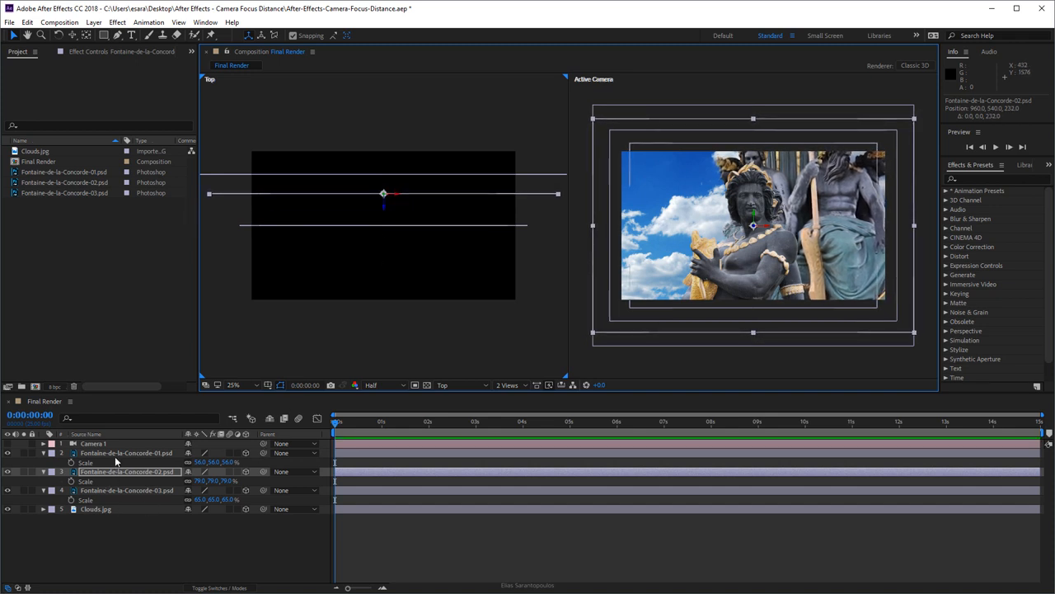
left_click(126, 453)
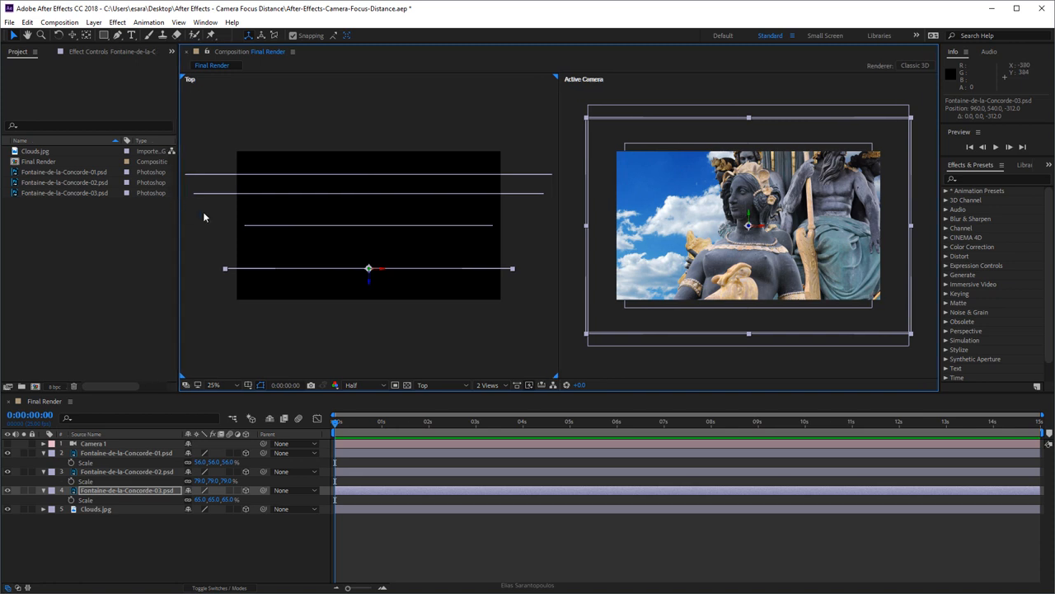
mouse_move(761, 224)
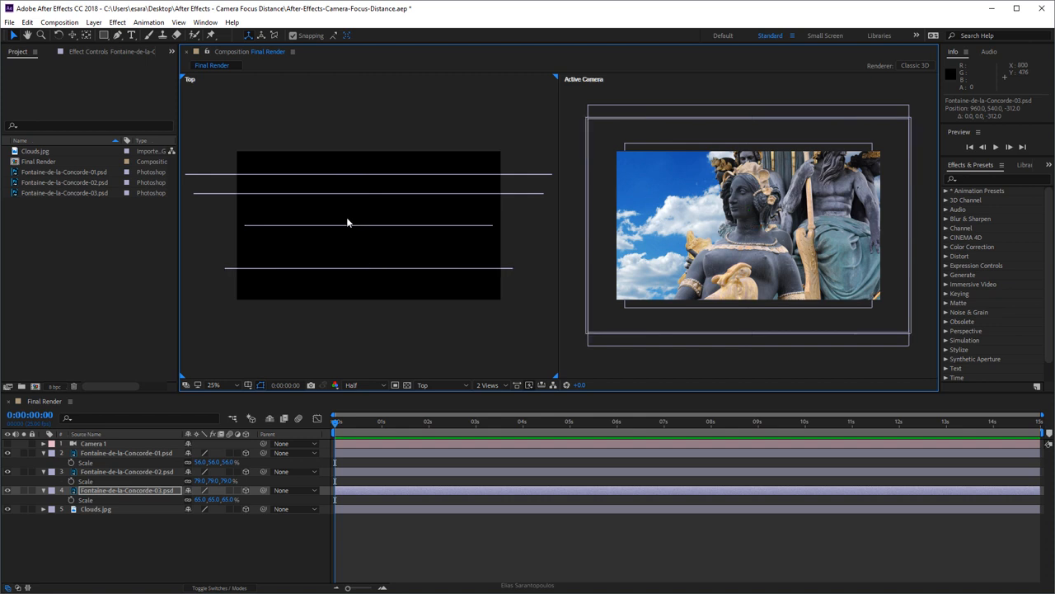
Step: Slide Fontaine-de-la-Concorde statue layers sideways in the Active Camera view so figures overlap
left_click(128, 453)
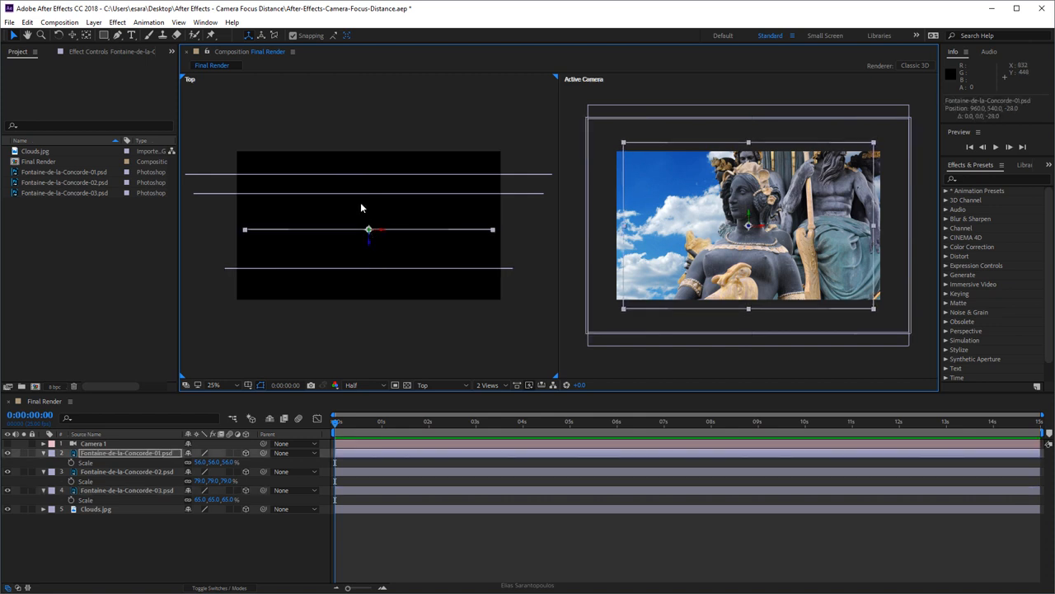
mouse_move(344, 194)
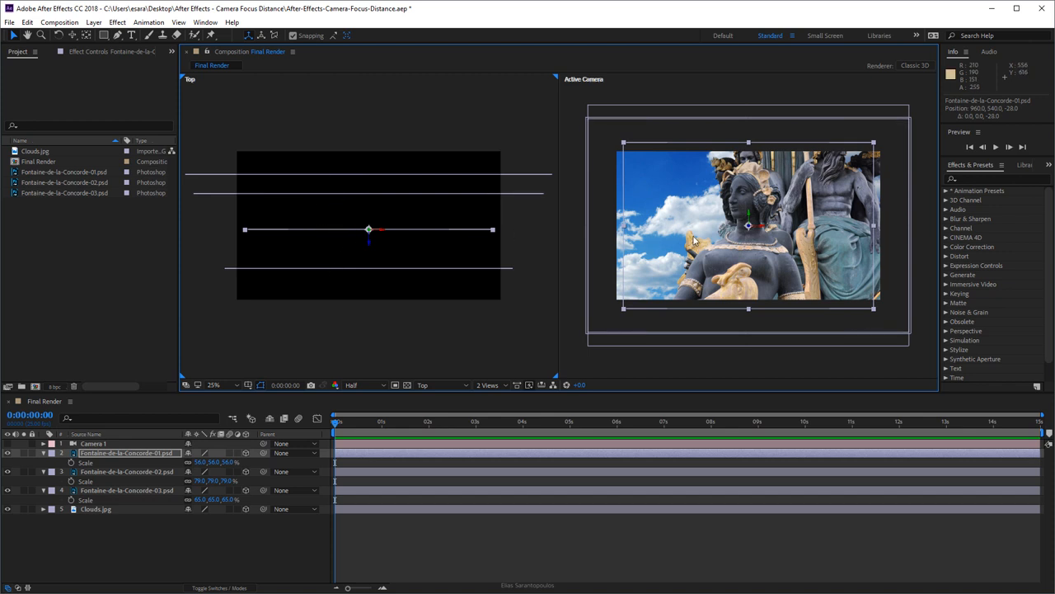
mouse_move(728, 243)
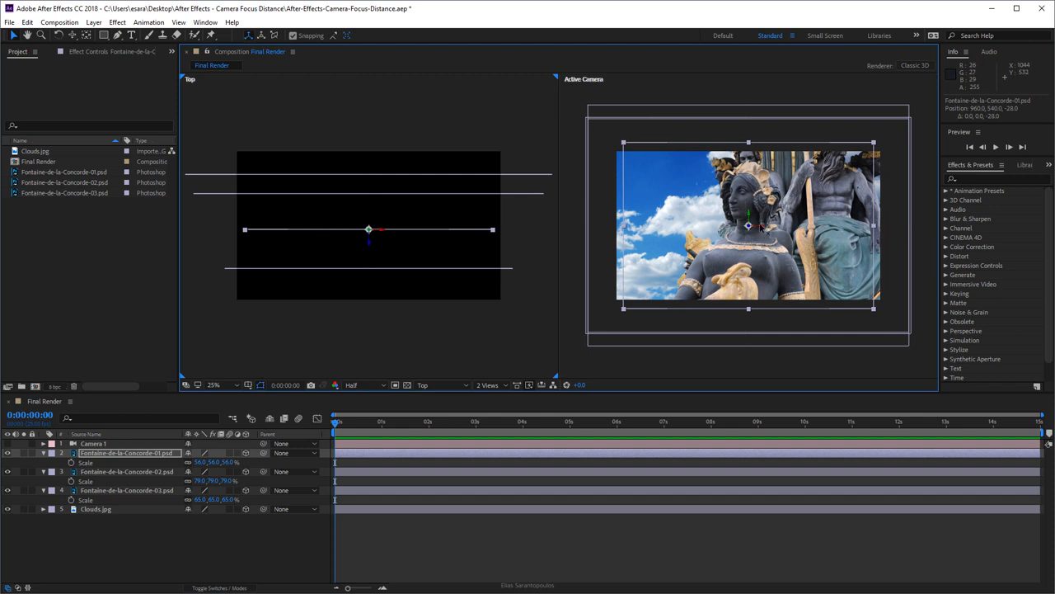
left_click_drag(368, 228, 388, 229)
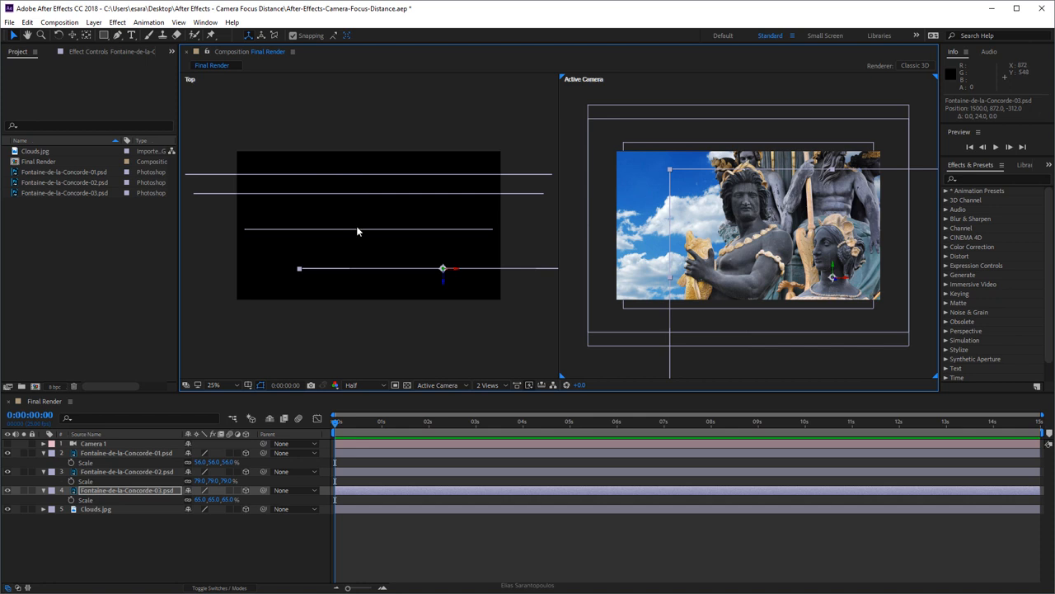
left_click(126, 452)
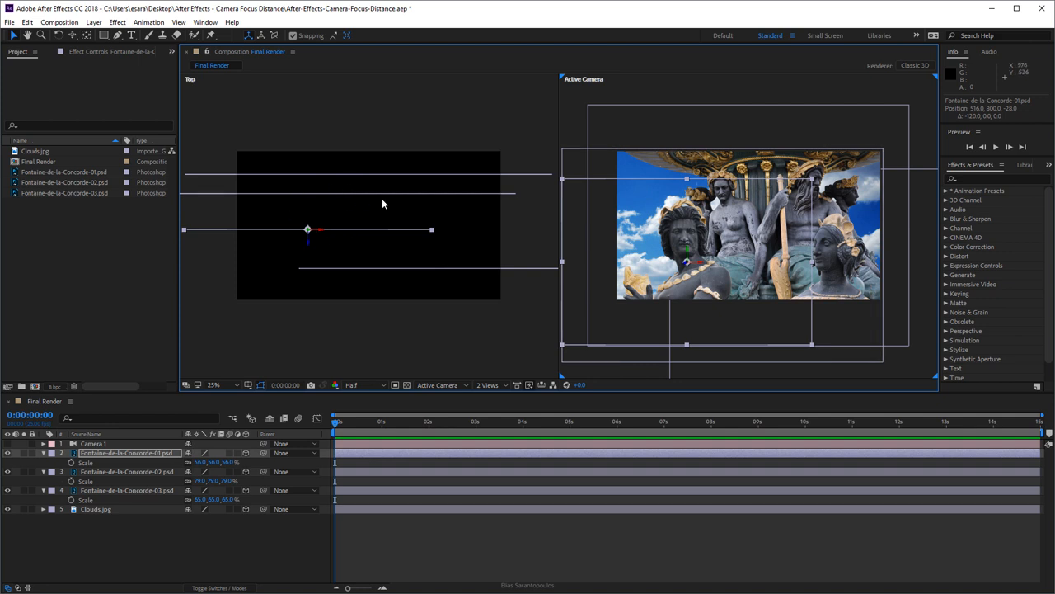
mouse_move(267, 376)
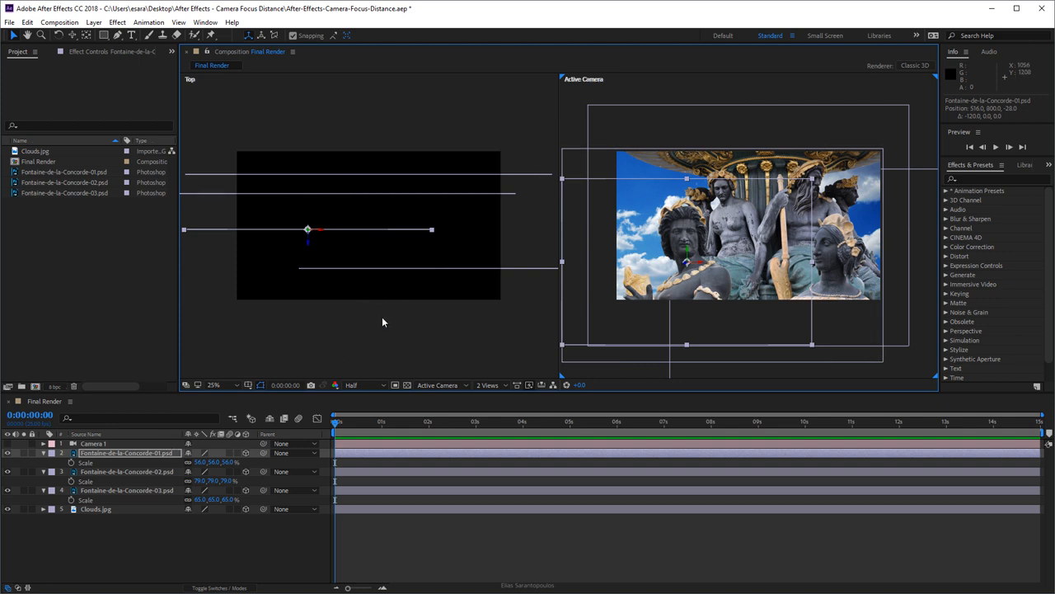
mouse_move(455, 311)
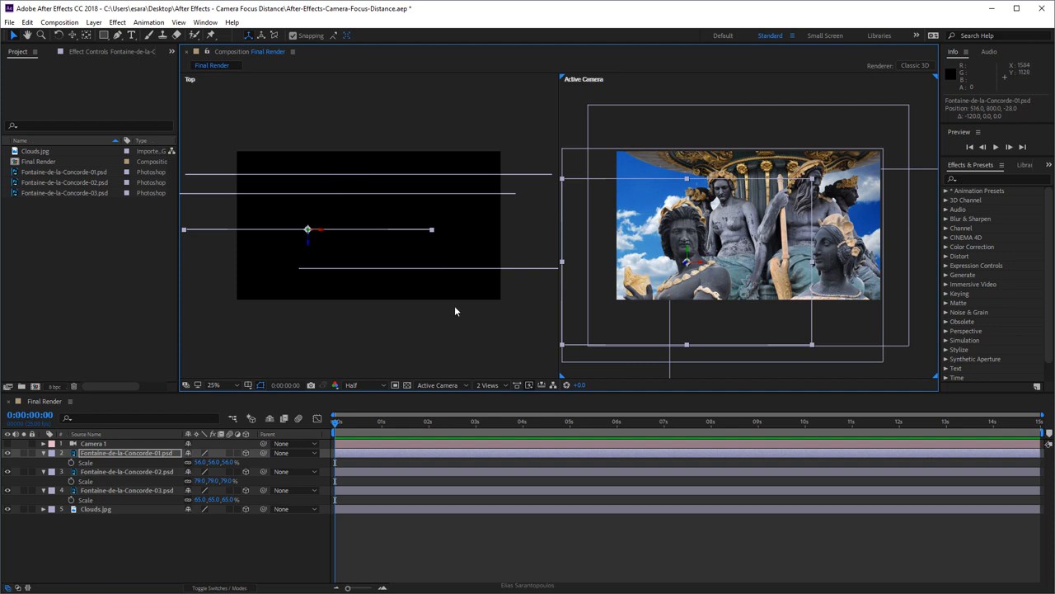
mouse_move(451, 320)
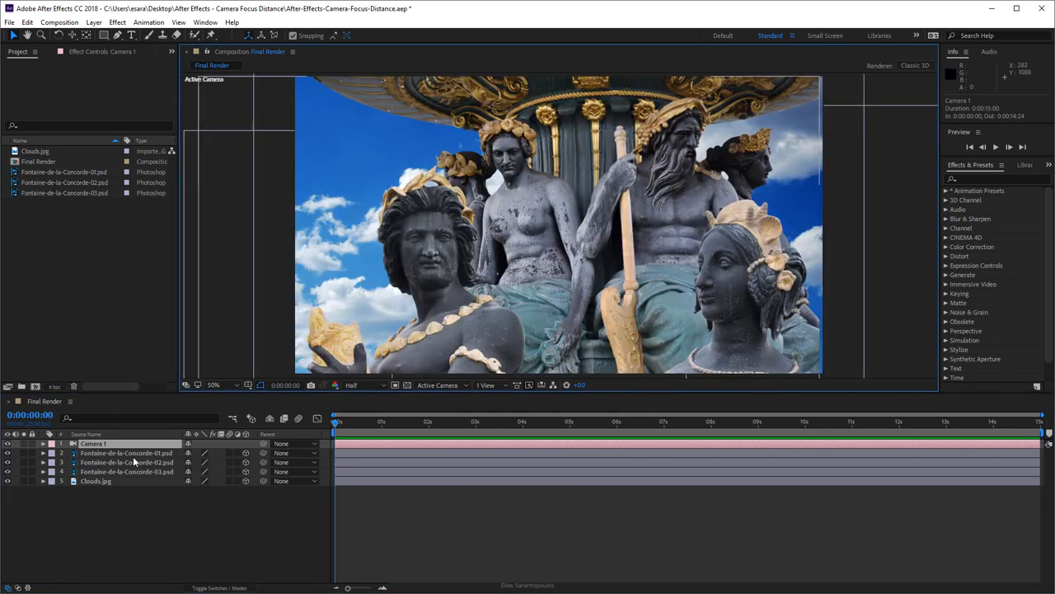
Step: Expand Camera 1's Transform properties, then open the camera tool flyout
left_click(43, 444)
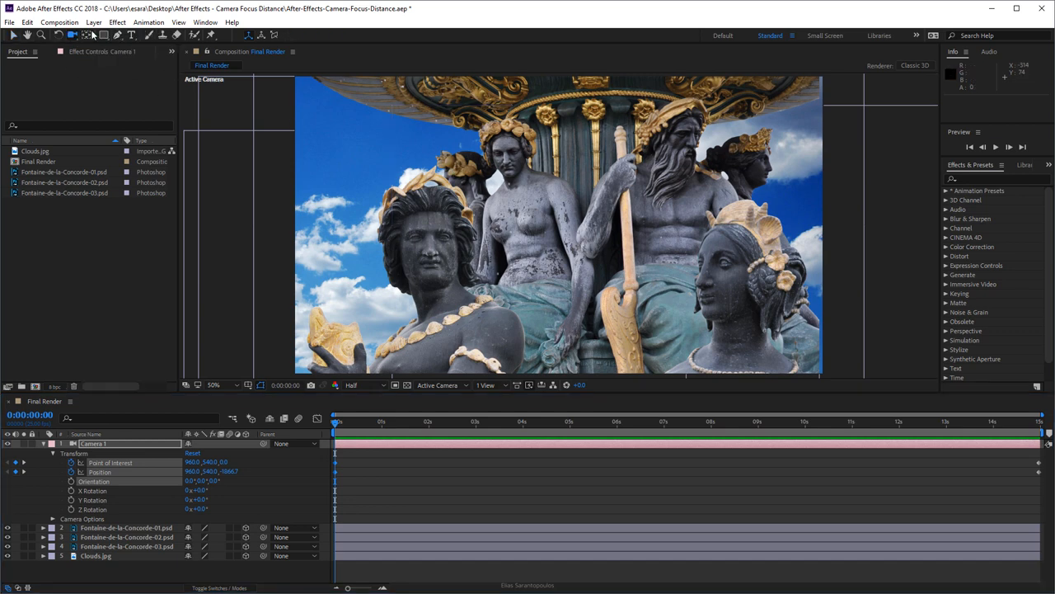
left_click(95, 35)
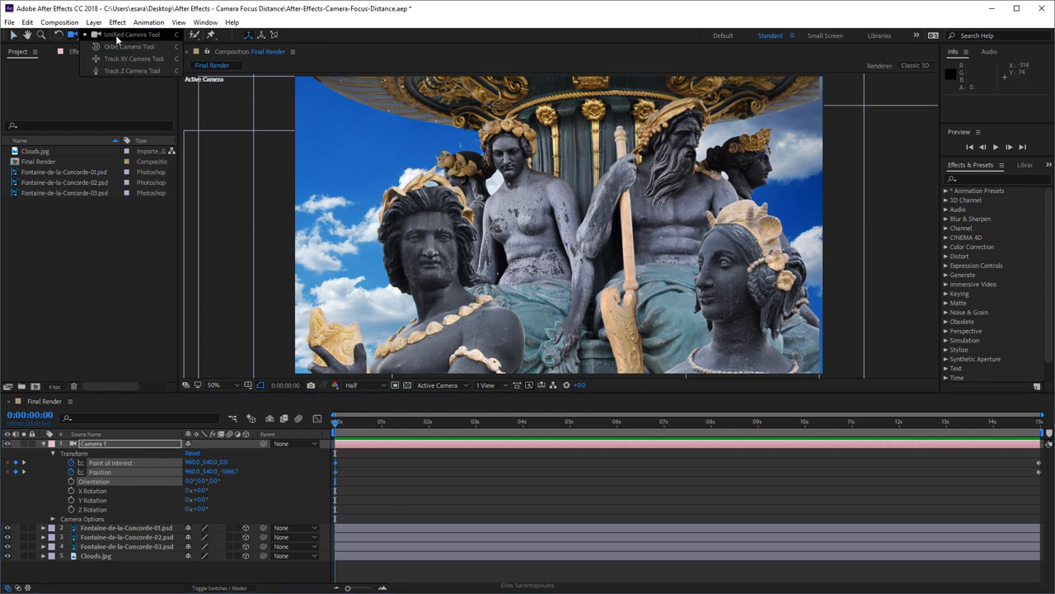
mouse_move(150, 46)
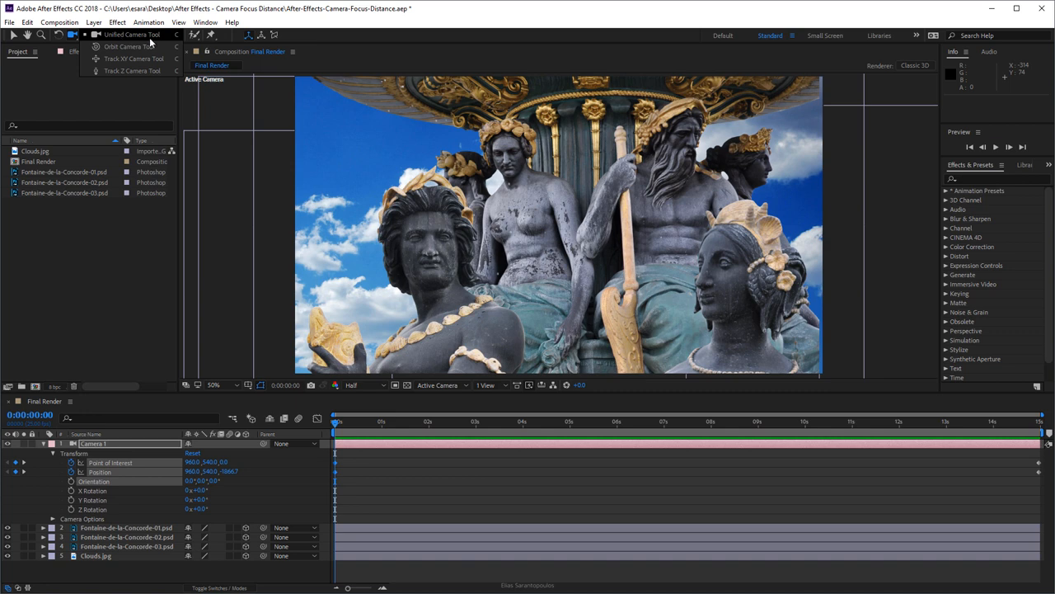
mouse_move(132, 59)
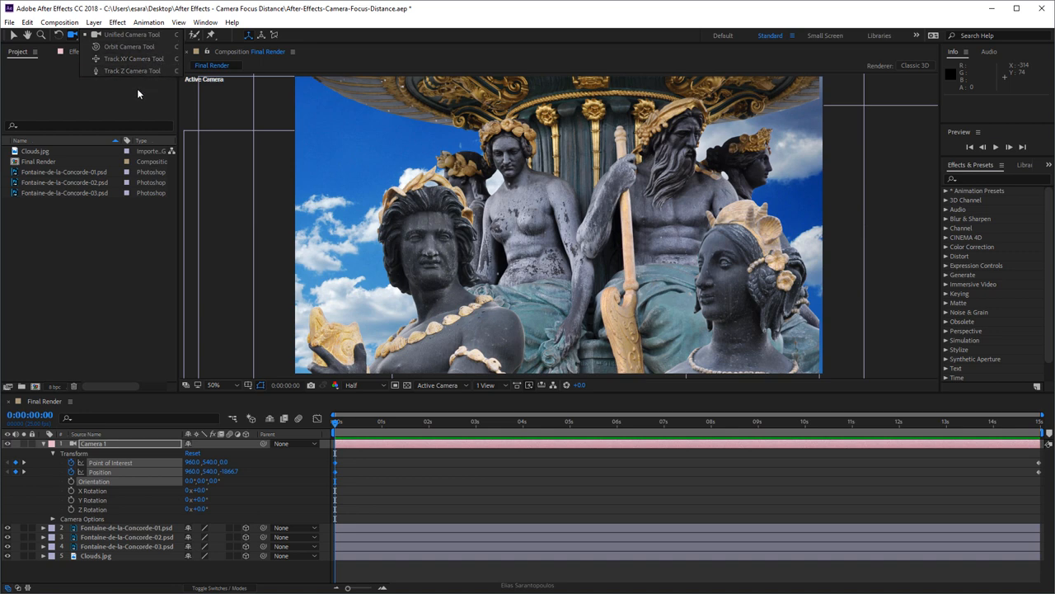
mouse_move(552, 184)
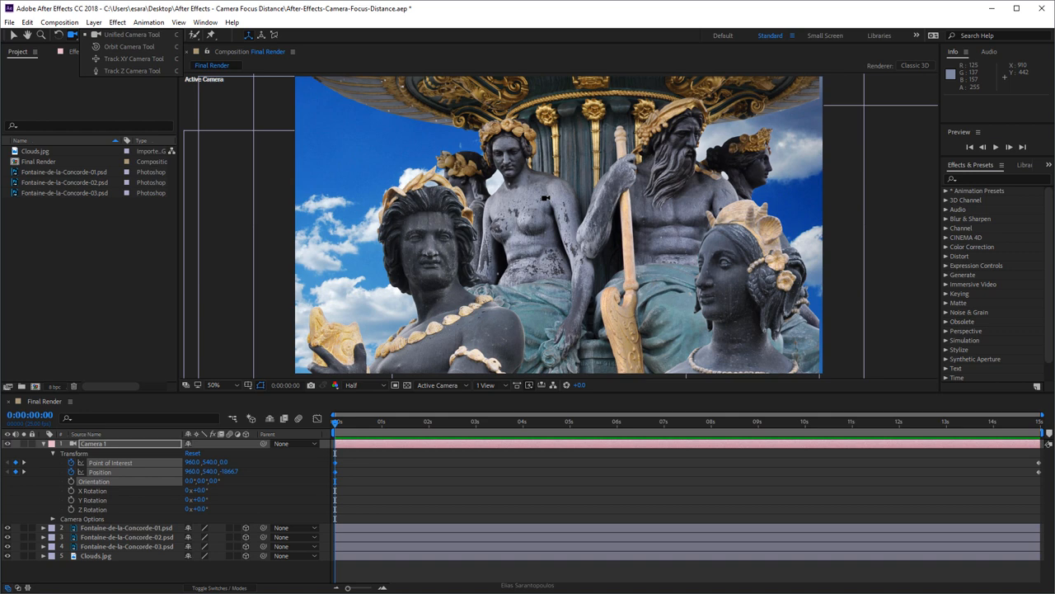
mouse_move(546, 202)
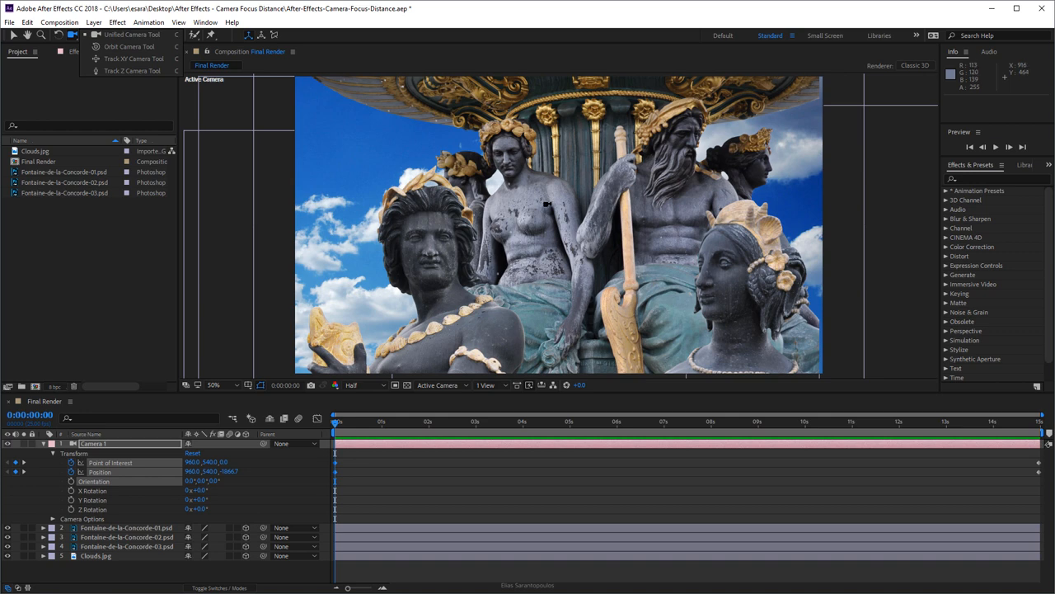
mouse_move(746, 261)
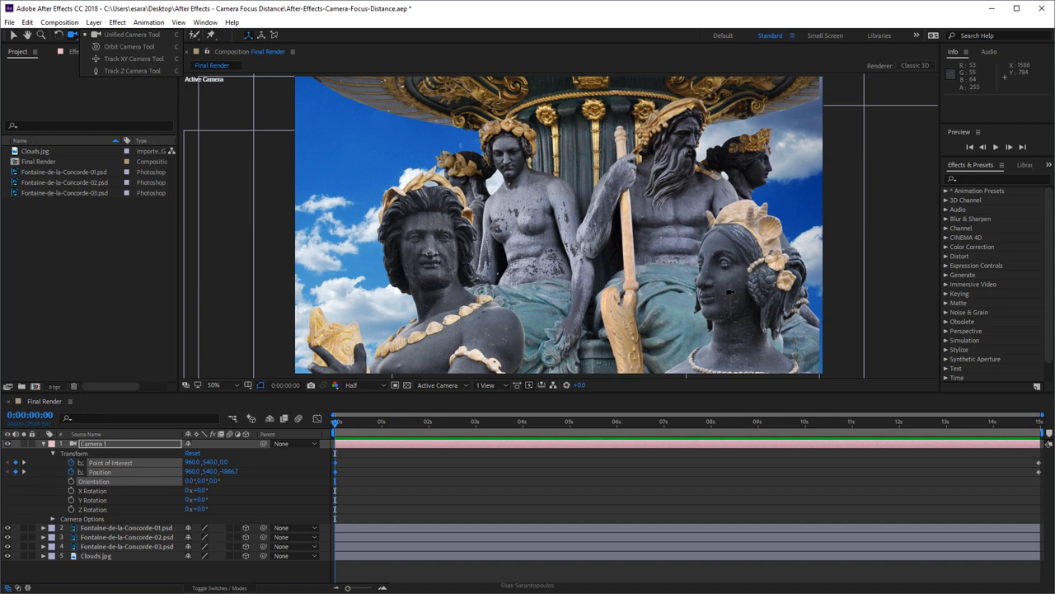
mouse_move(732, 293)
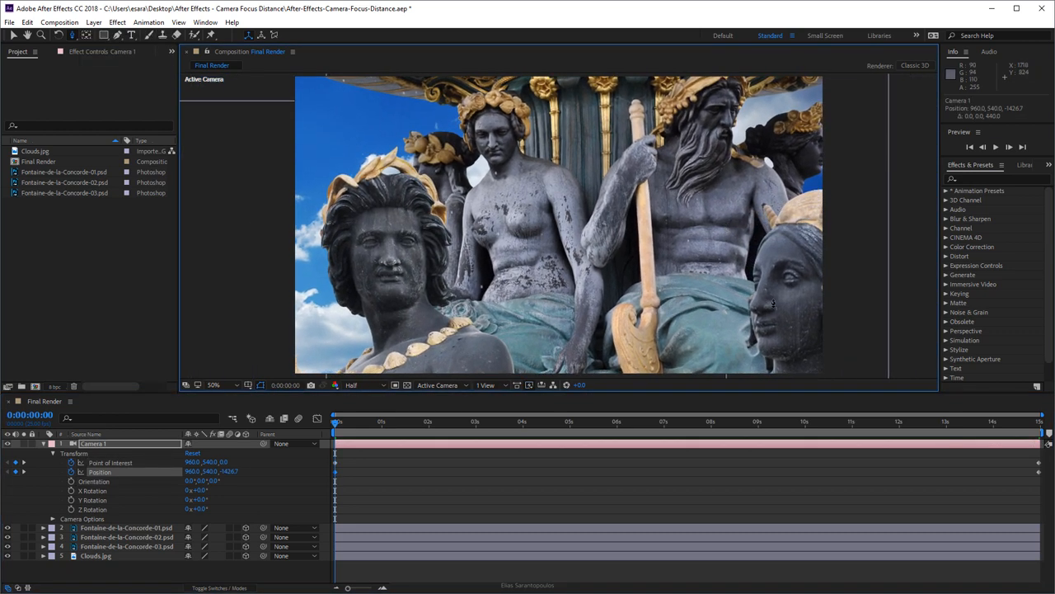
mouse_move(761, 290)
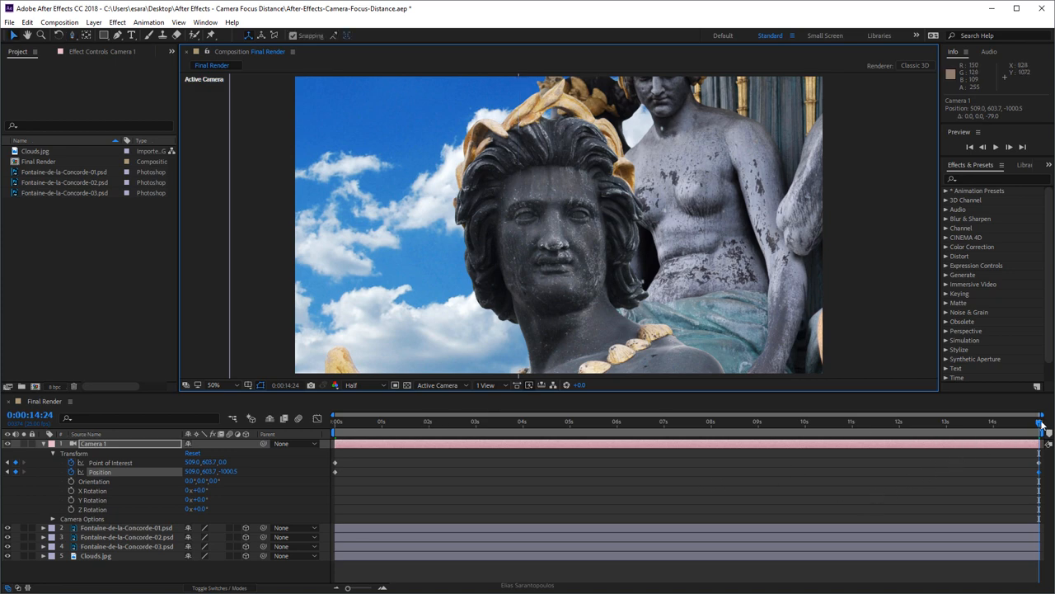
Step: Jump to the start, scrub midway, and preview the camera's glide toward the front statue
left_click(334, 422)
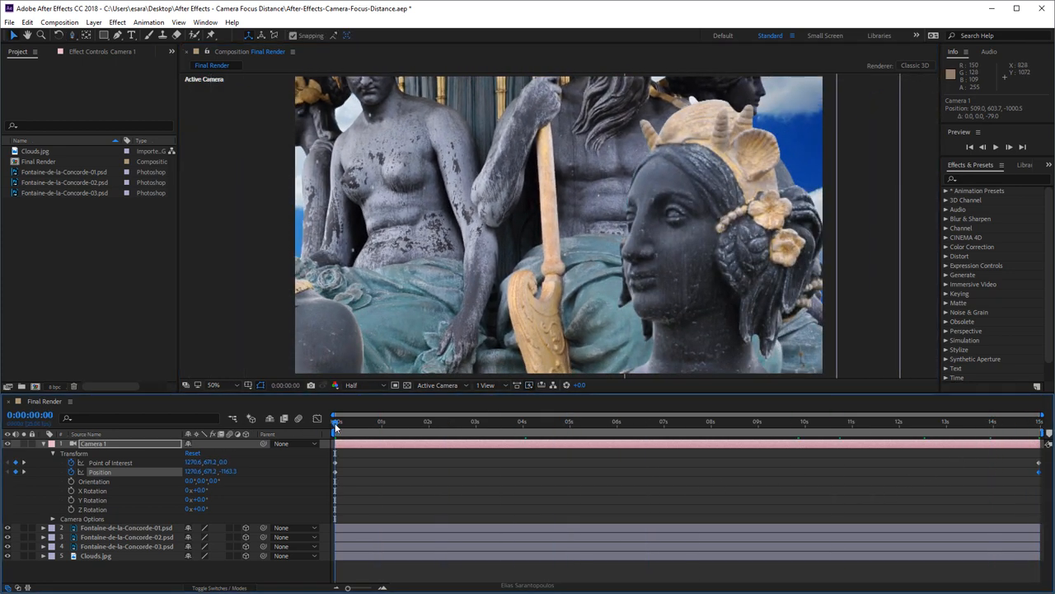
left_click(781, 421)
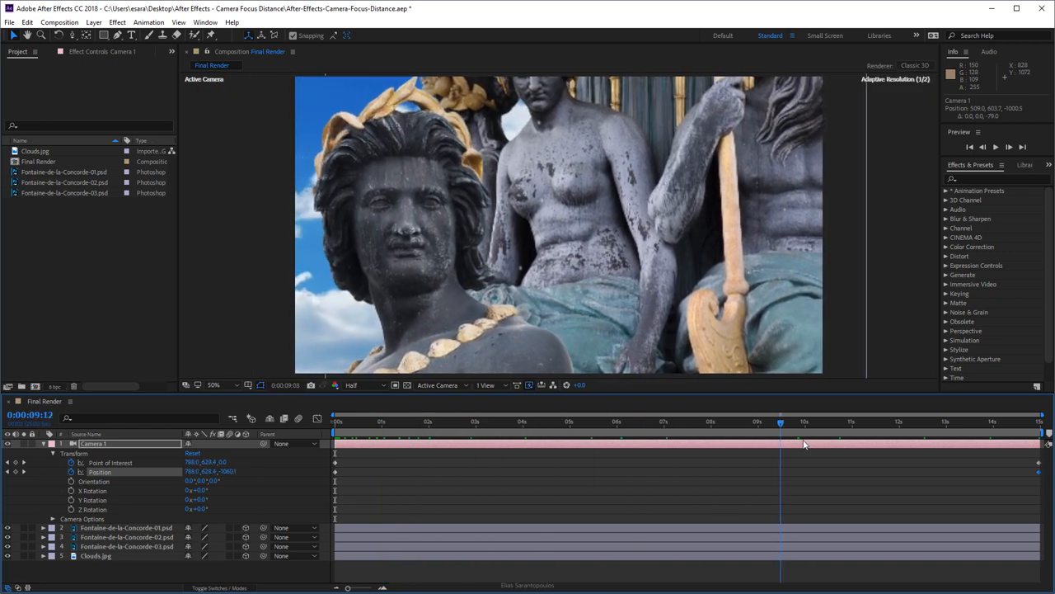
left_click(981, 421)
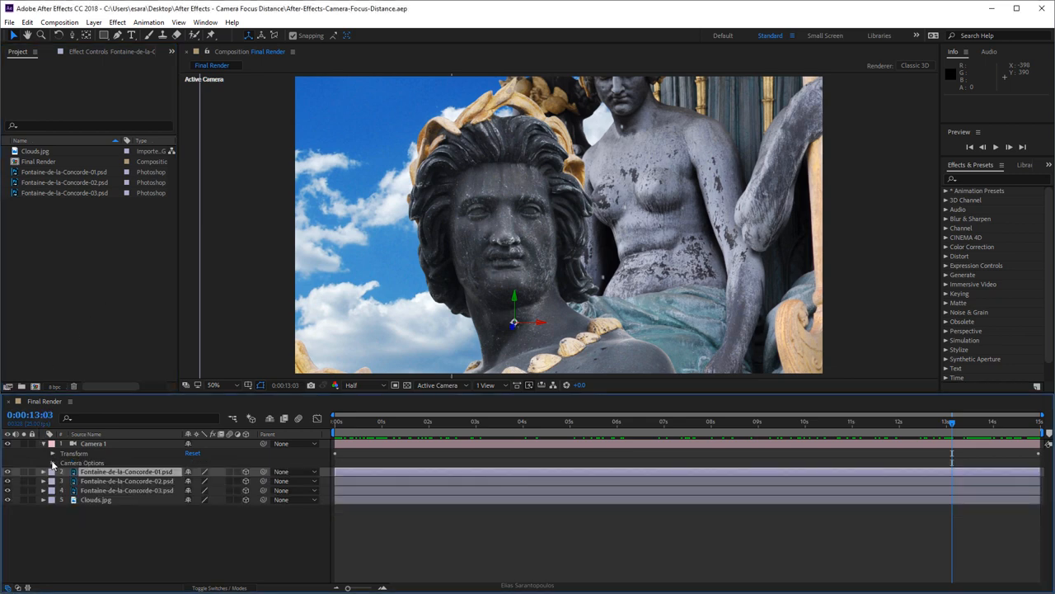
Step: Expand Camera Options for depth of field, focus 1483.6 px, aperture 177 px
left_click(52, 463)
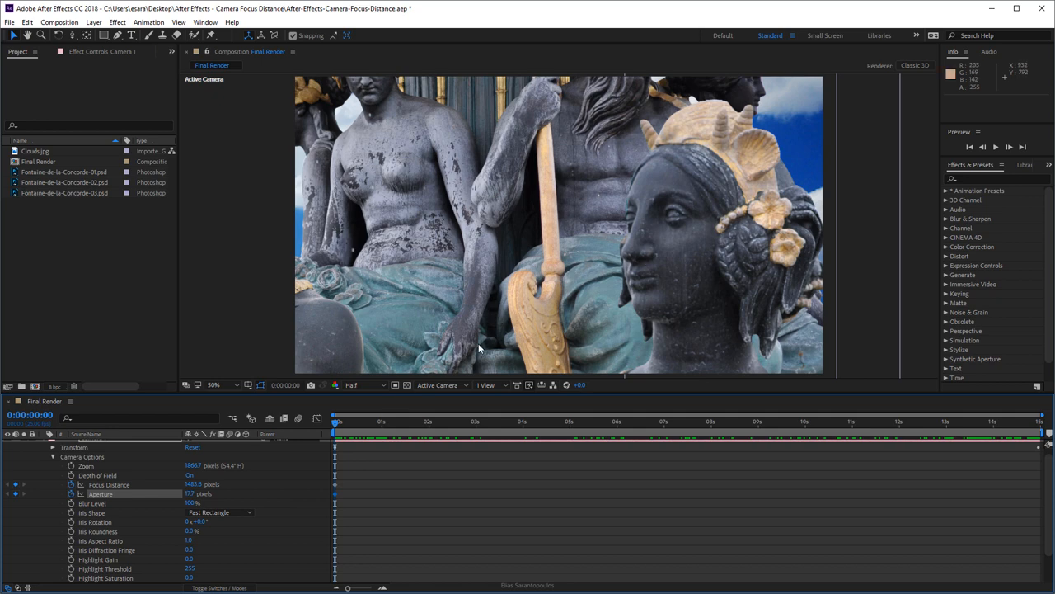
left_click(486, 385)
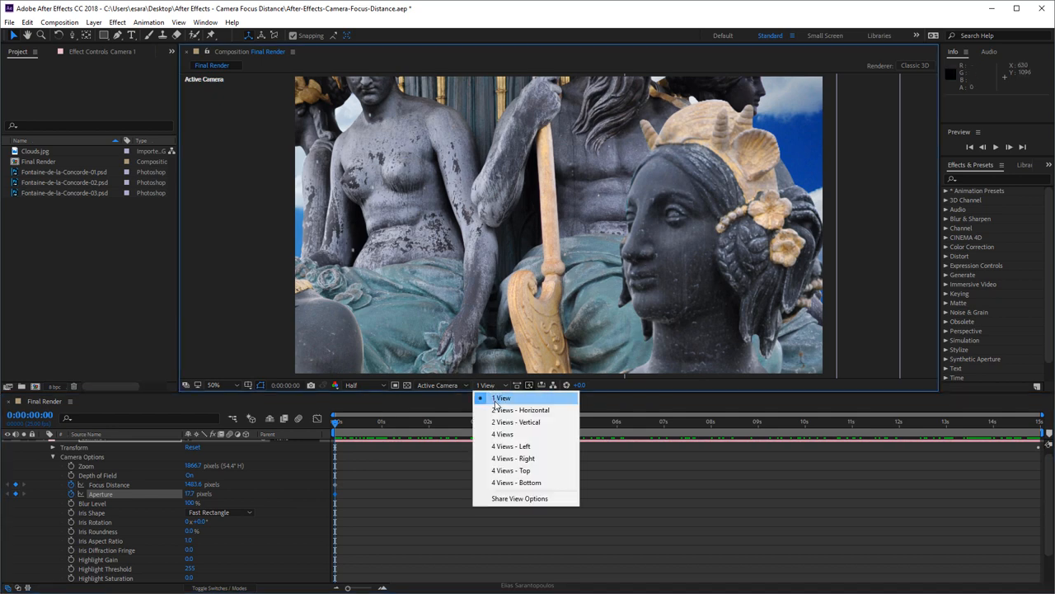
Step: Show Top and camera views side by side and move the playhead to about 6:16
left_click(521, 409)
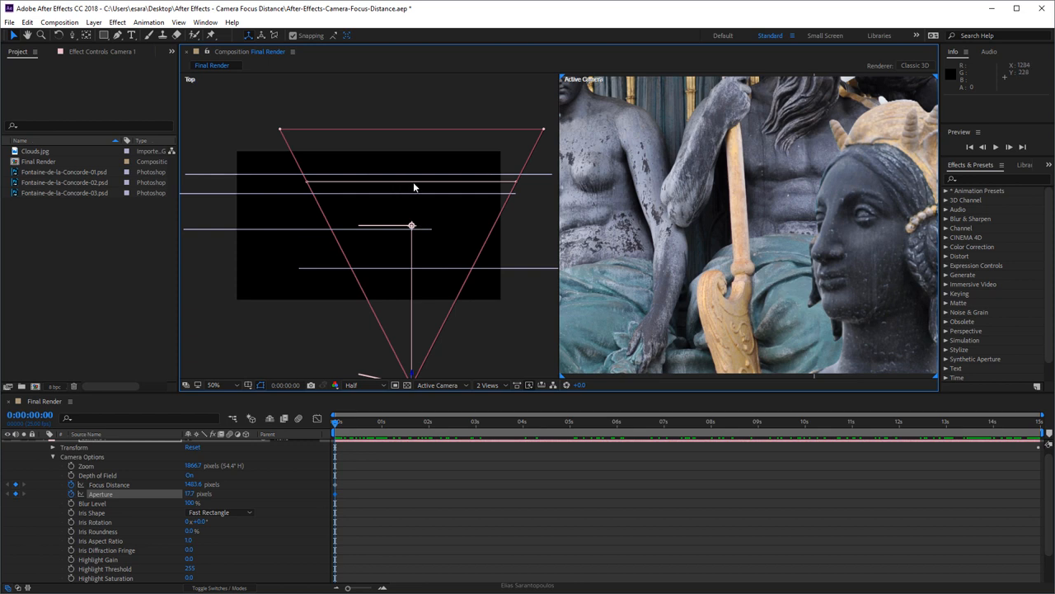
mouse_move(430, 185)
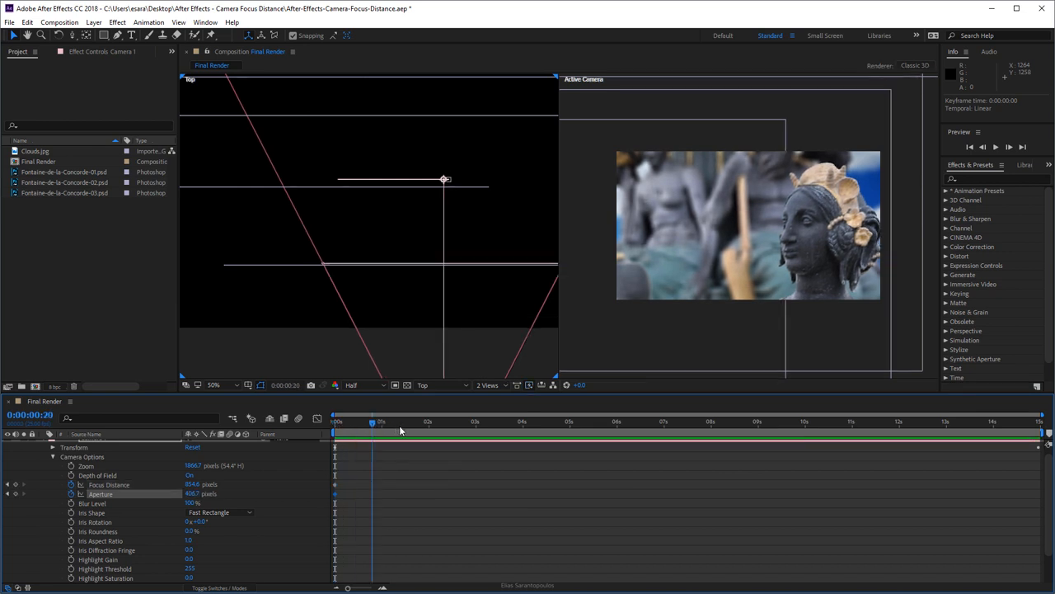
left_click(626, 421)
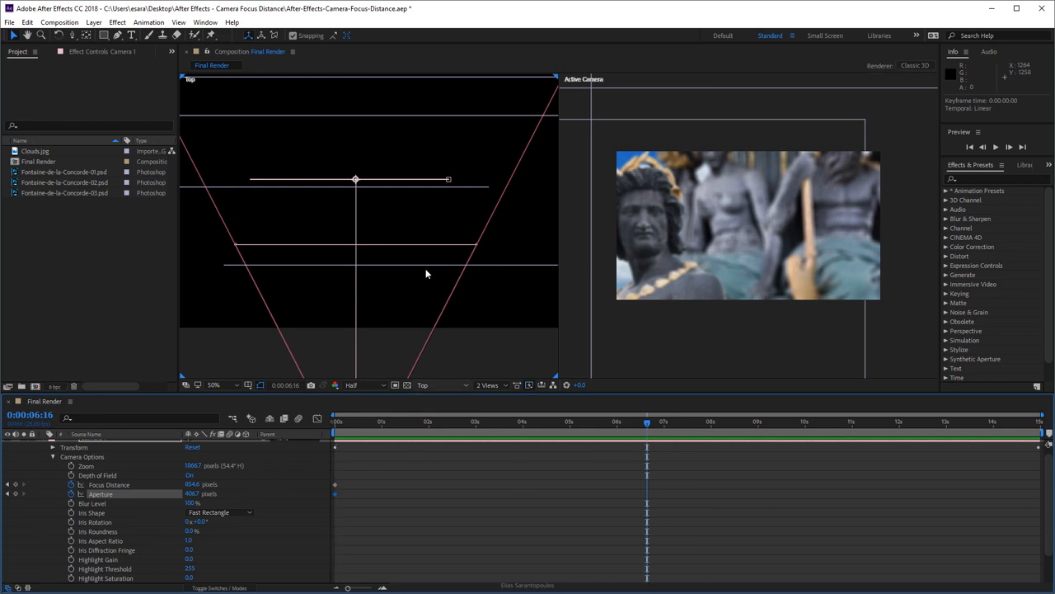
mouse_move(393, 183)
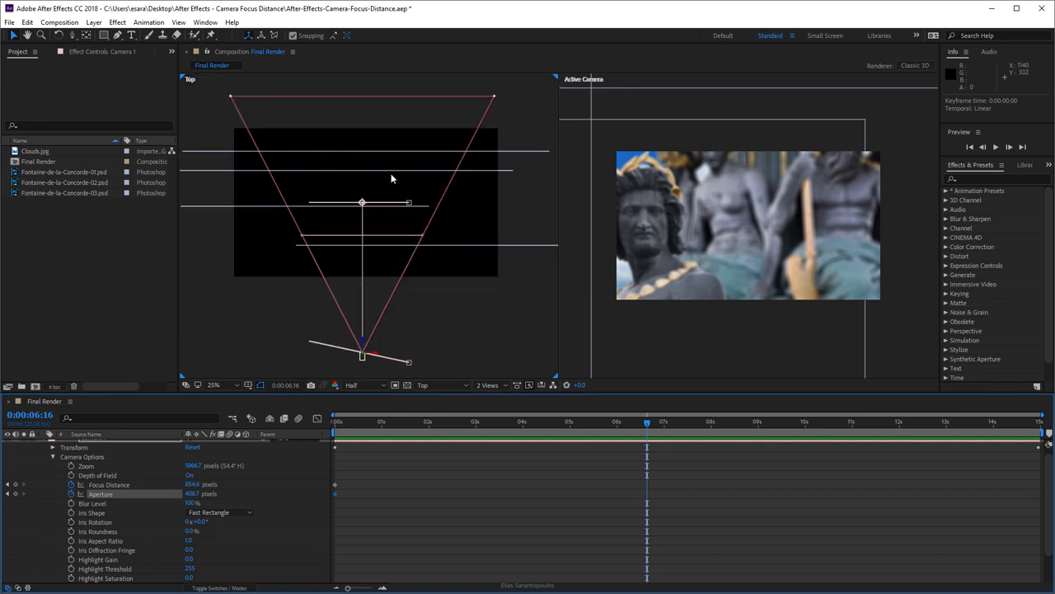
mouse_move(389, 178)
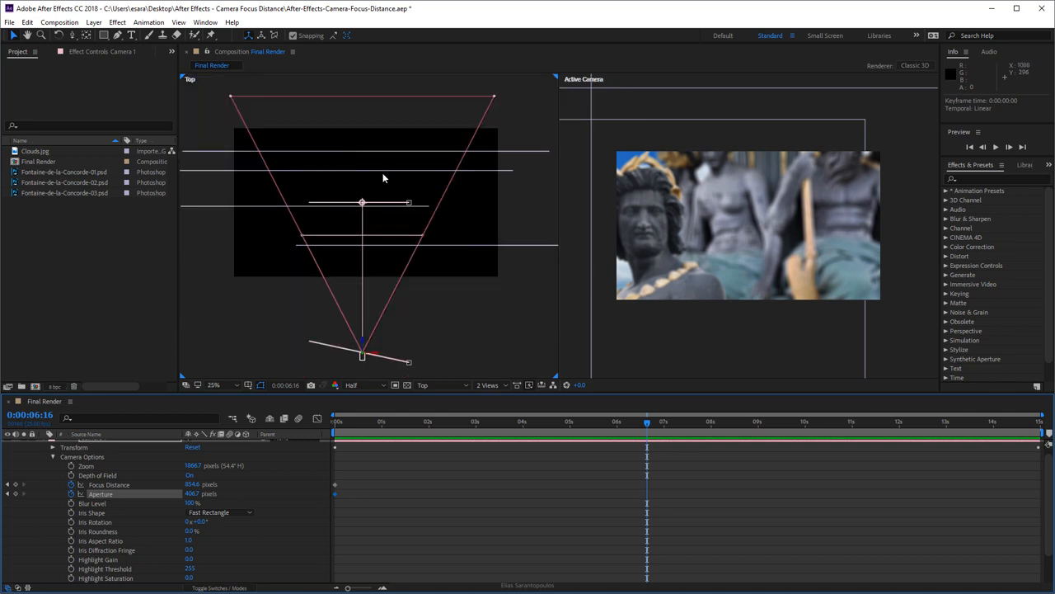
mouse_move(404, 213)
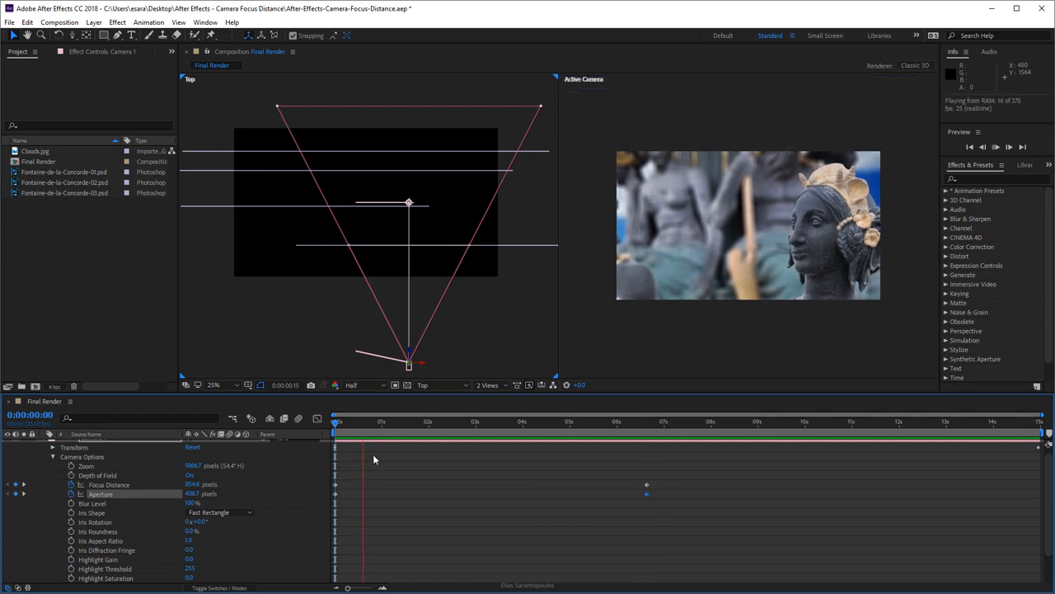
Step: Scrub the shot and key end focus at 14:24: Focus Distance 975.6, Aperture 765.7
left_click(385, 421)
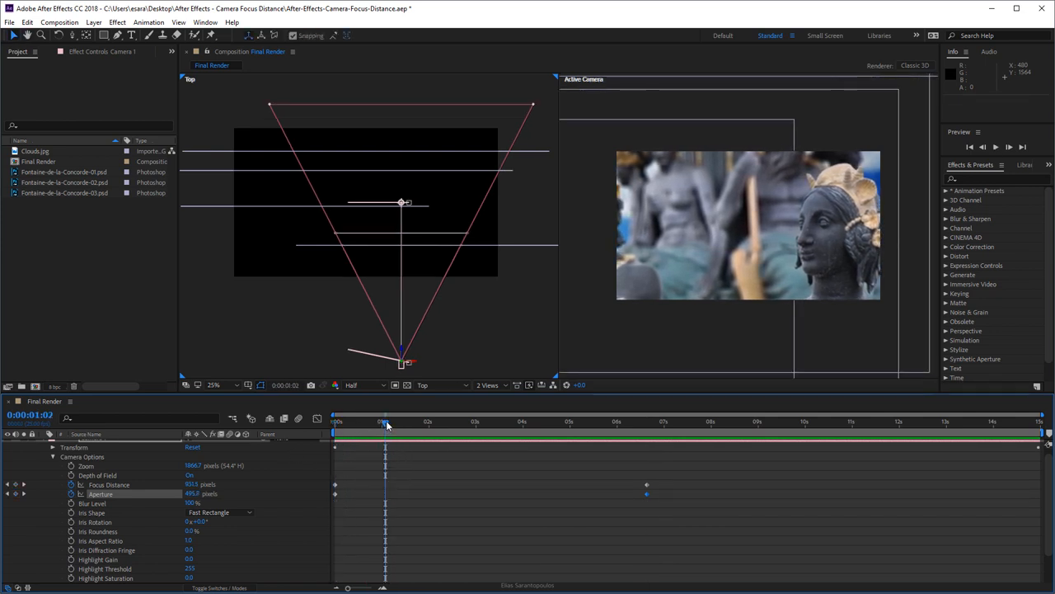
left_click(646, 421)
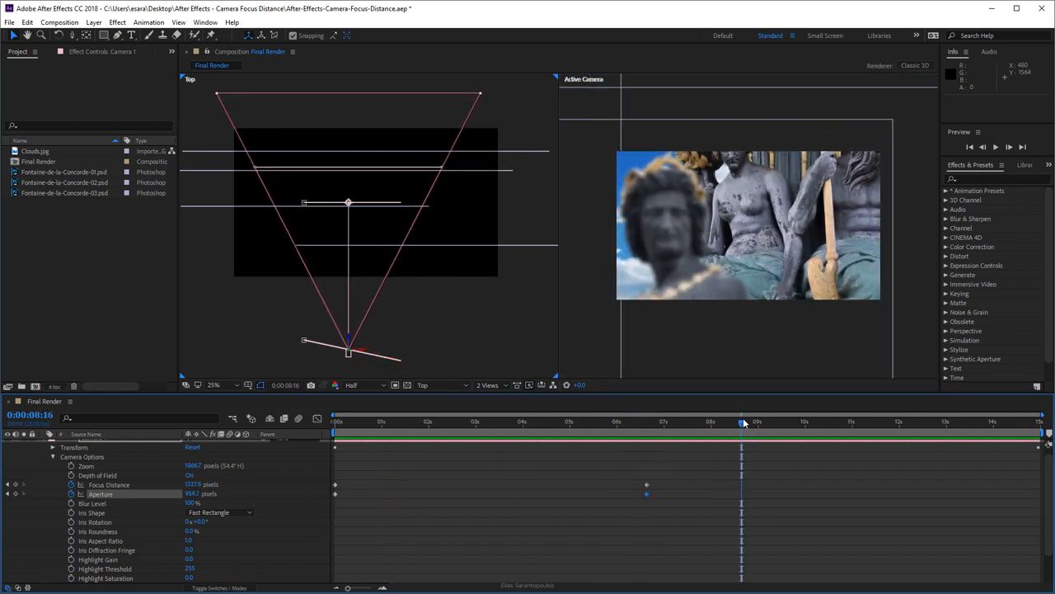
left_click(1039, 421)
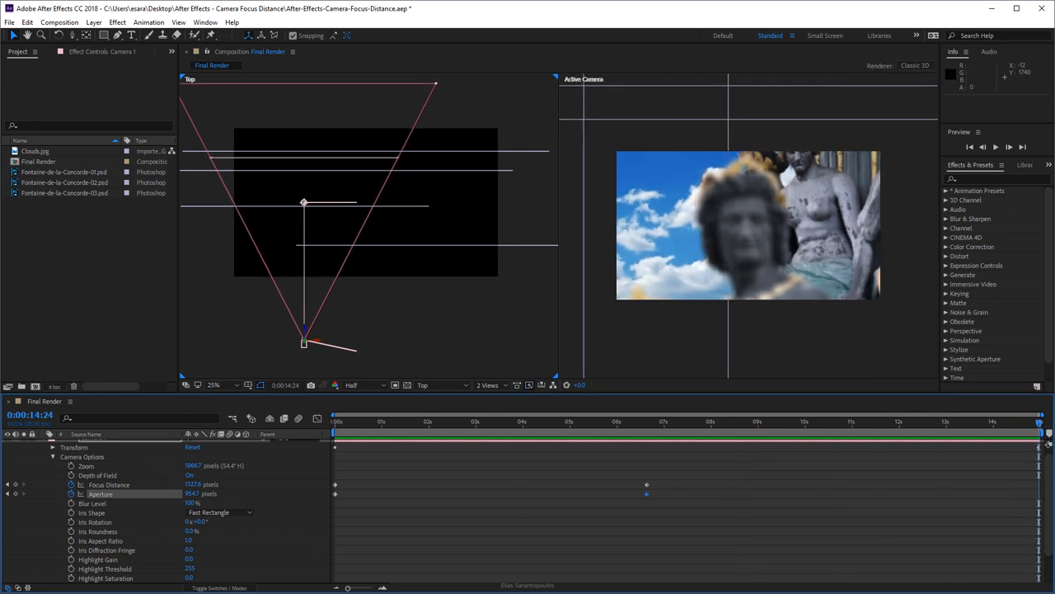
mouse_move(15, 493)
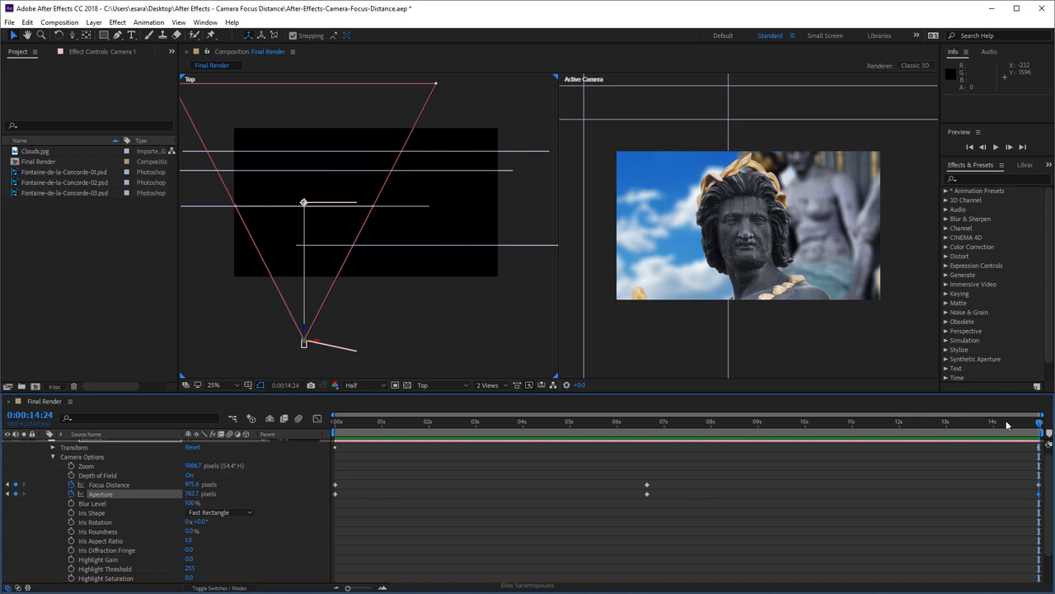
left_click(336, 422)
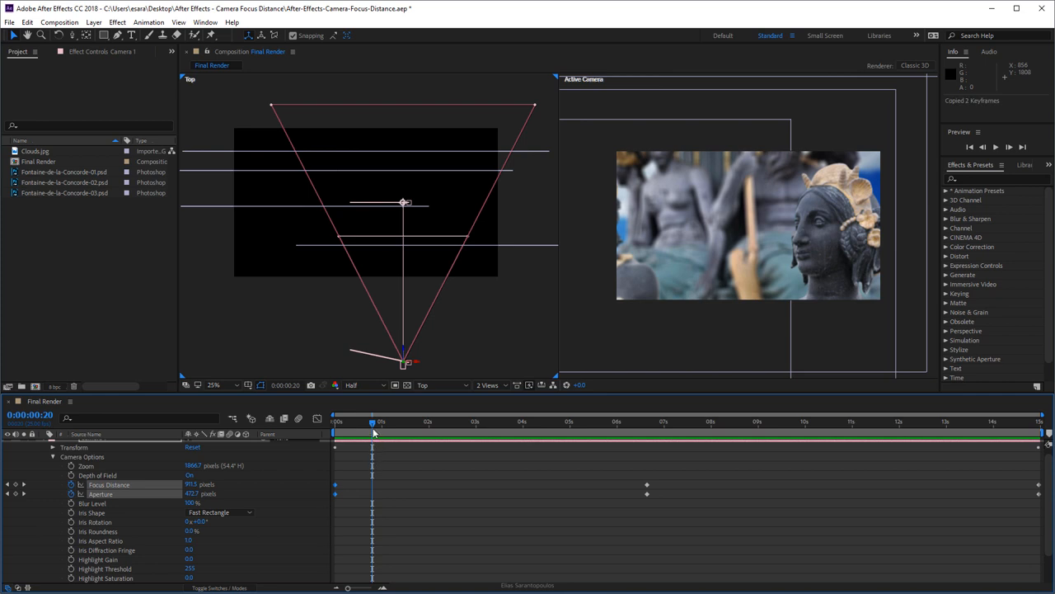
Step: Paste the starting Focus Distance and Aperture keyframes at about 0:23 and preview the refocus
key("ctrl+v")
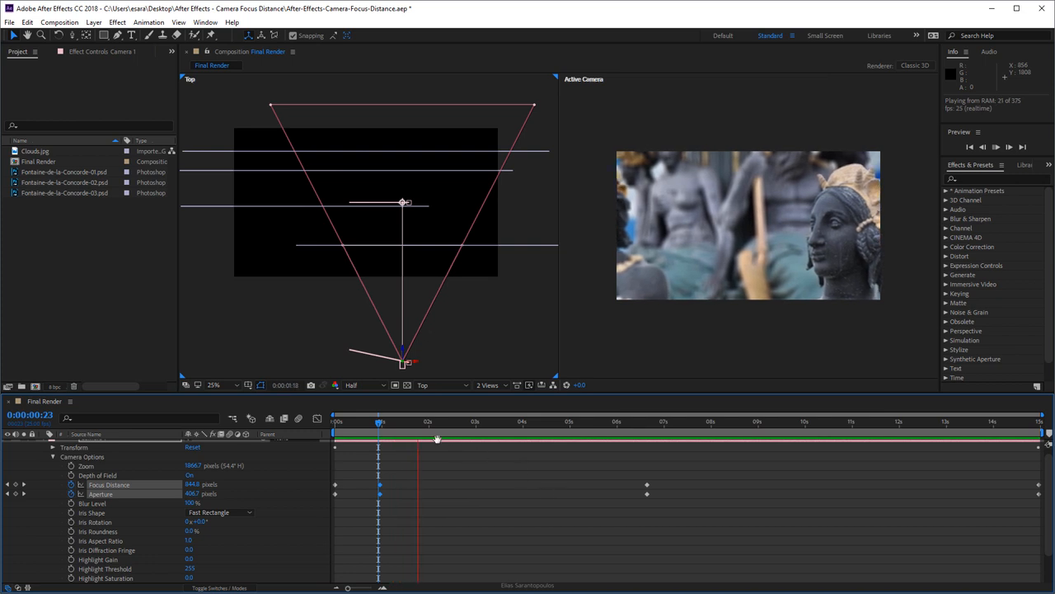
left_click(559, 421)
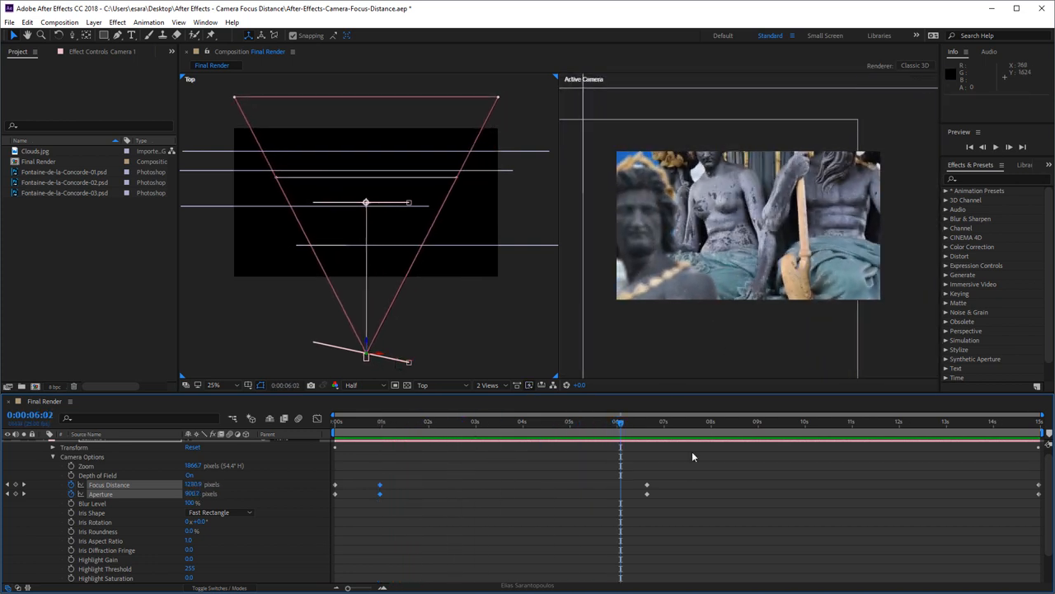
left_click(806, 421)
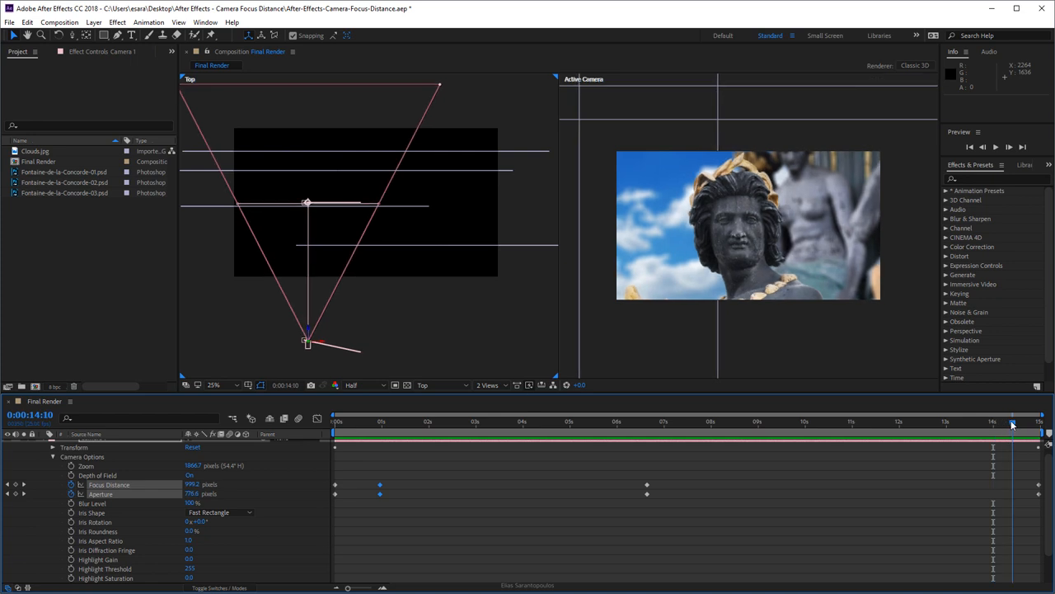
Step: Scrub near the end to preview Camera 1 focused at 1008 px on the statue head
left_click_drag(1012, 422, 982, 422)
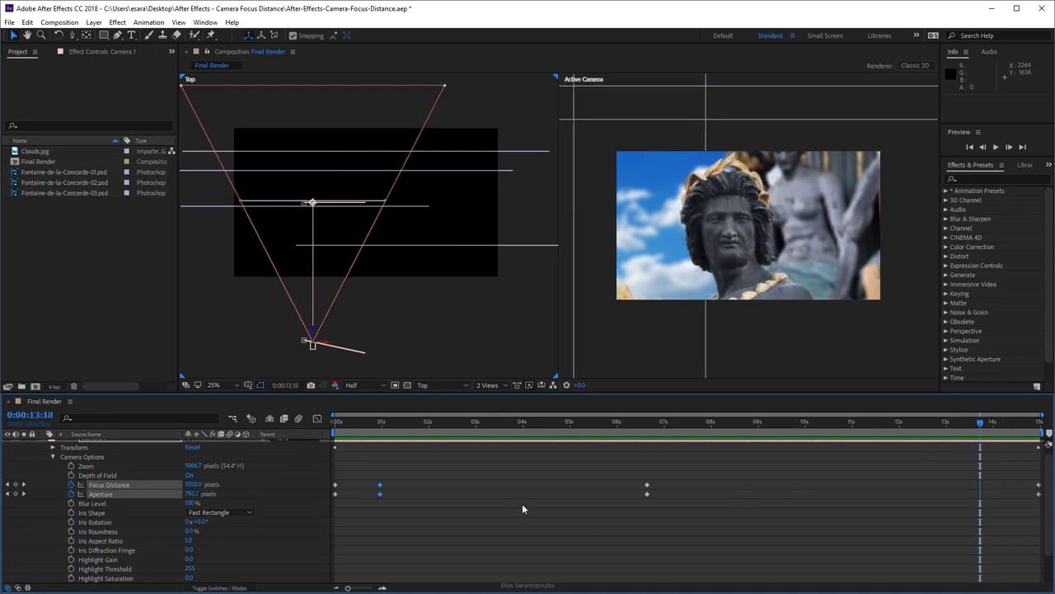
mouse_move(522, 503)
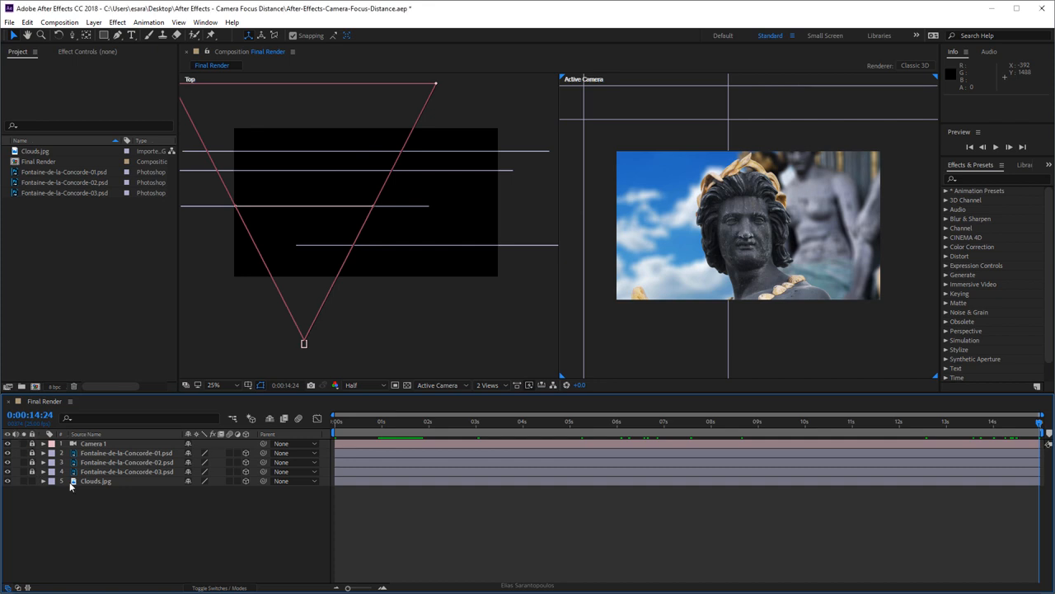
Step: Switch to a 1 View layout and keyframe Clouds.jpg's starting Position shifted right
left_click(95, 481)
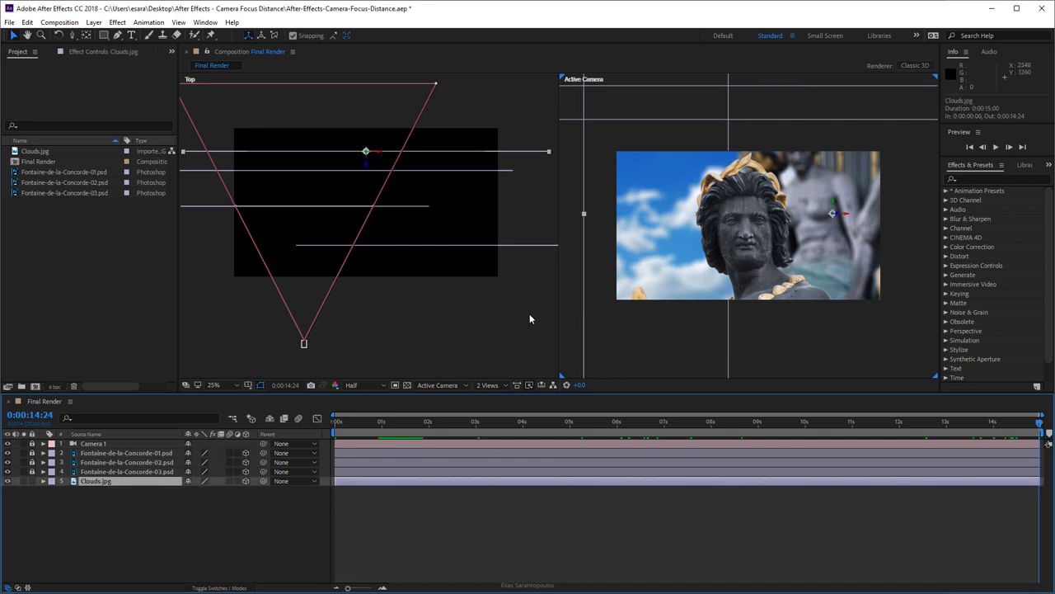
left_click(489, 385)
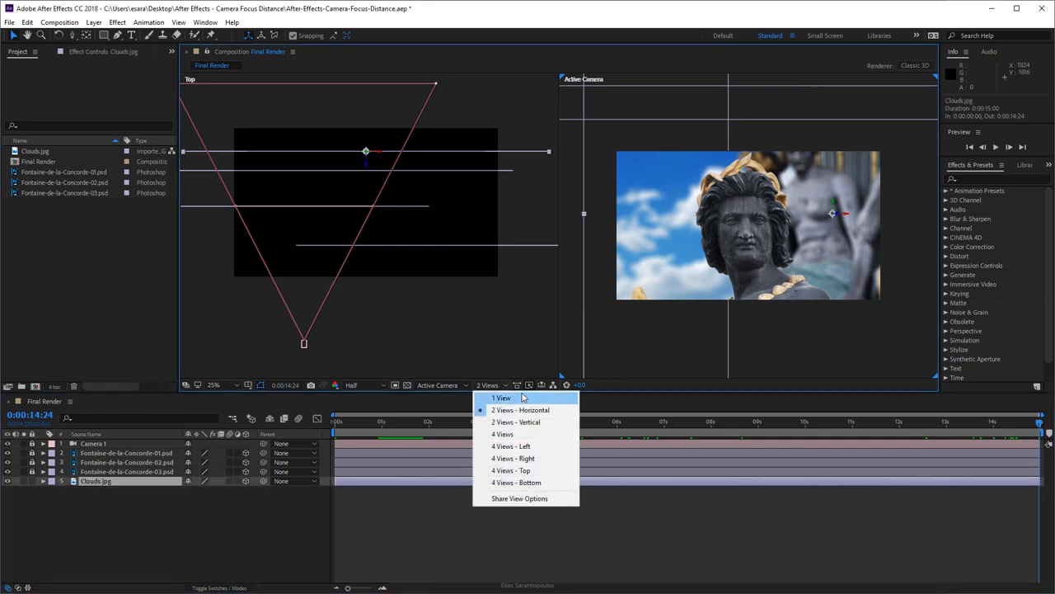
left_click(501, 397)
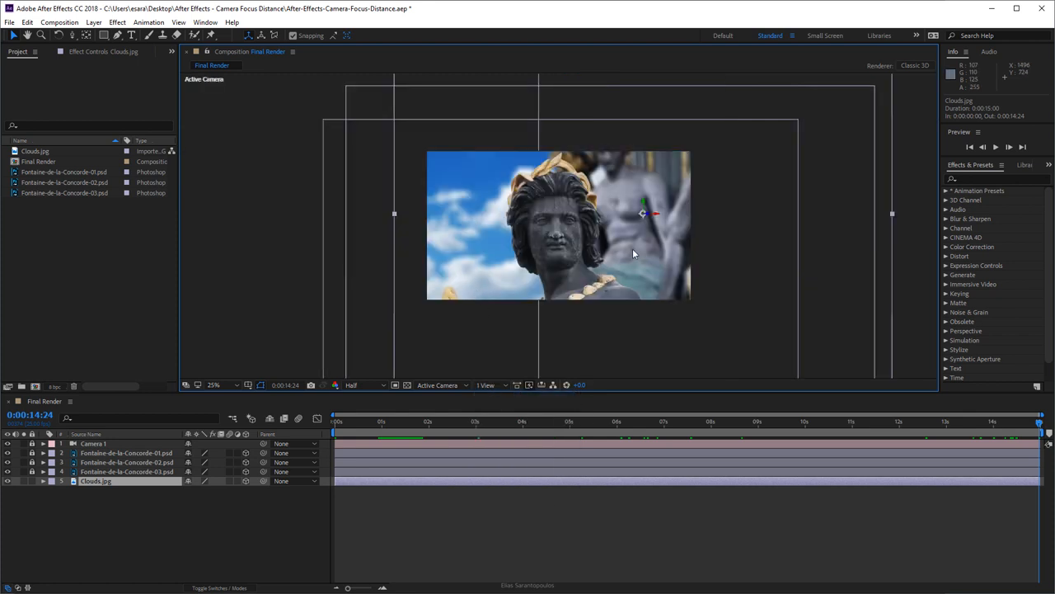
mouse_move(845, 463)
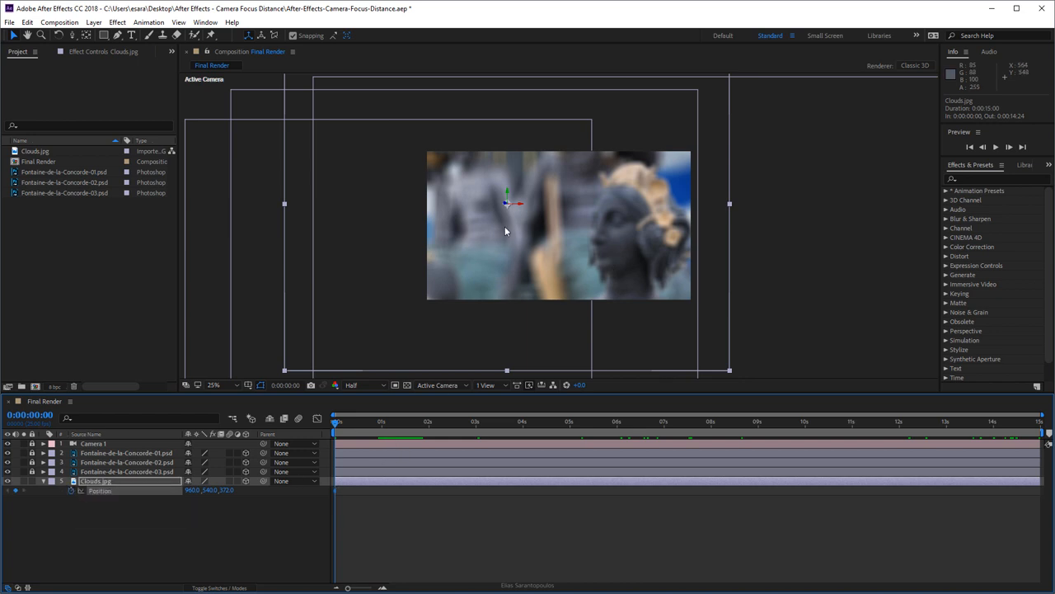
mouse_move(518, 207)
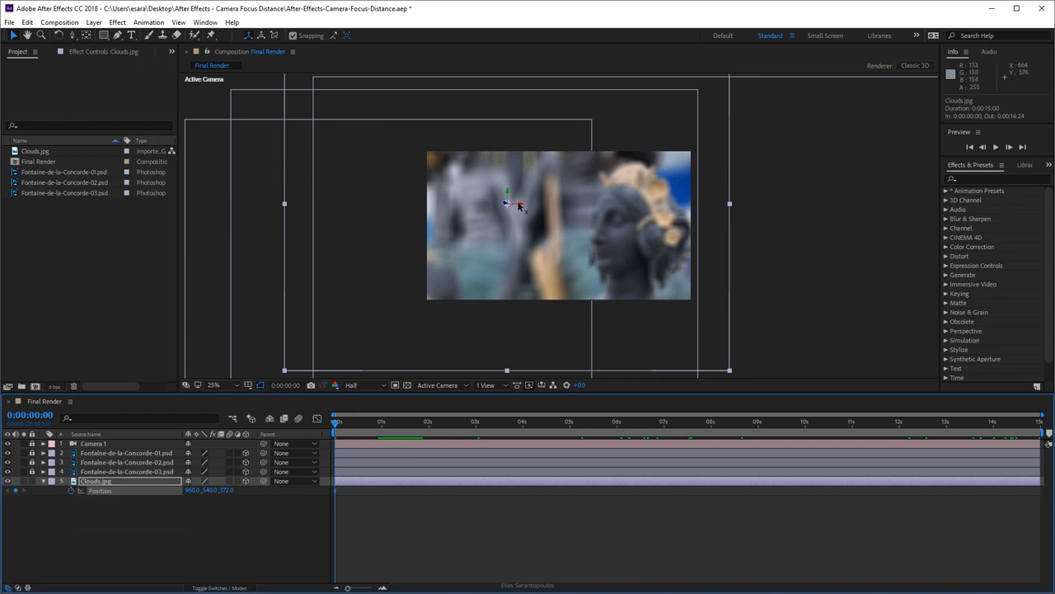
left_click_drag(517, 206, 529, 205)
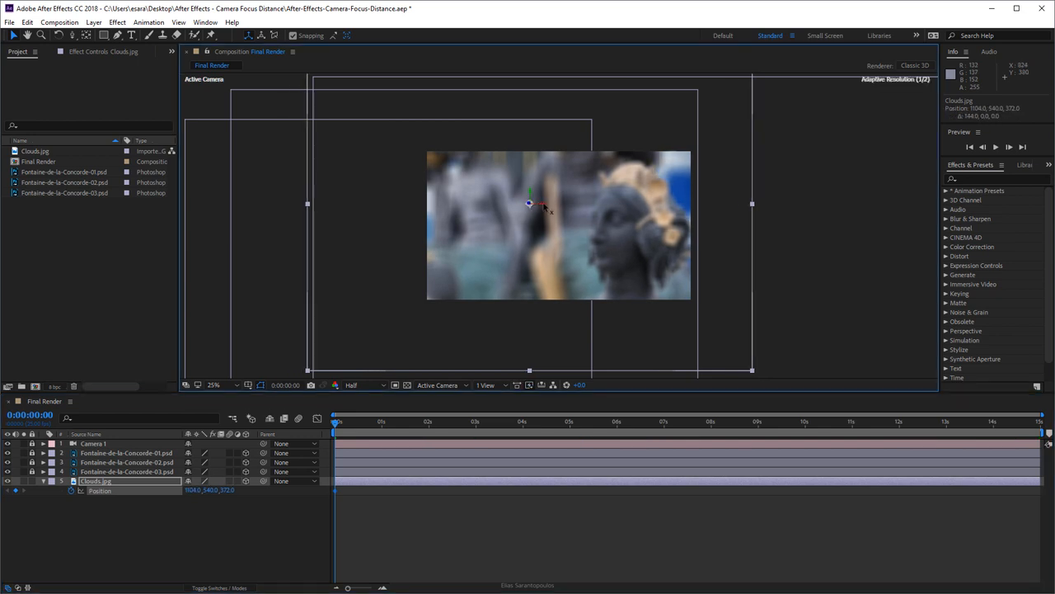
left_click_drag(531, 204, 637, 203)
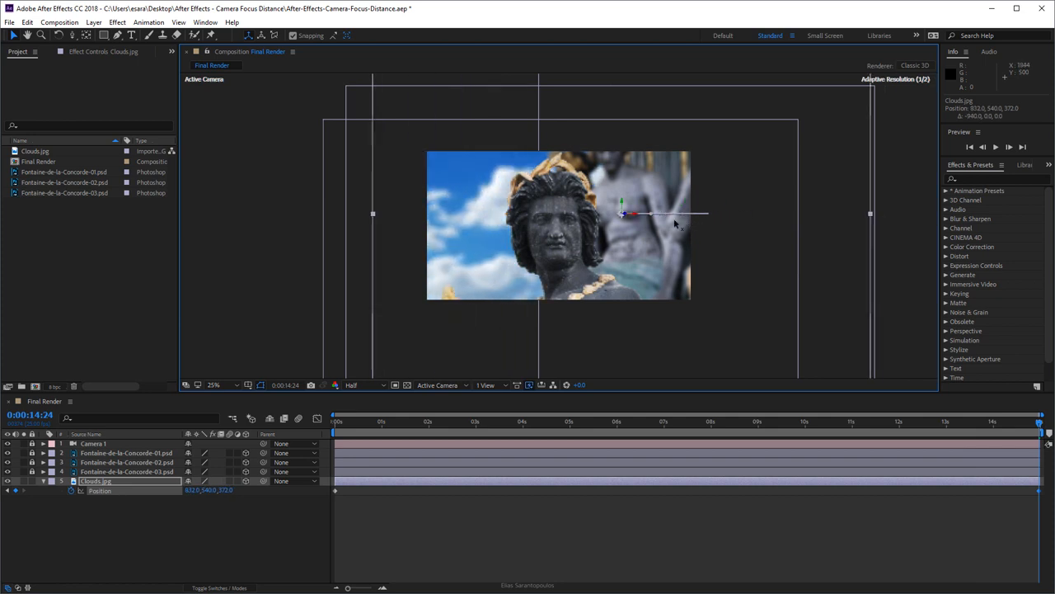
Step: Key the Clouds' end Position far left at X -88 px, then return near the start
left_click_drag(625, 215, 445, 215)
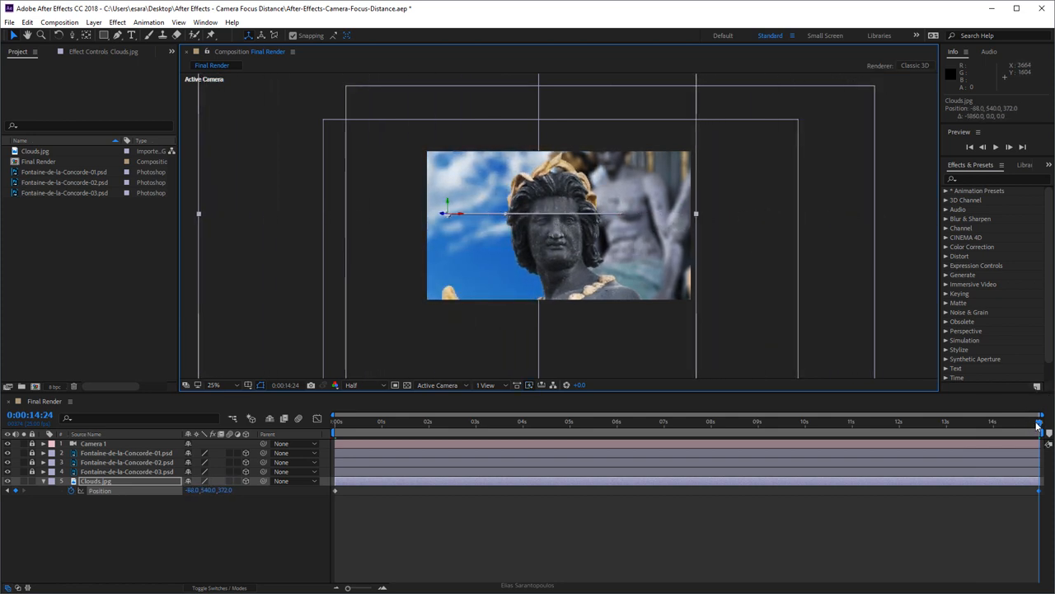
left_click(334, 422)
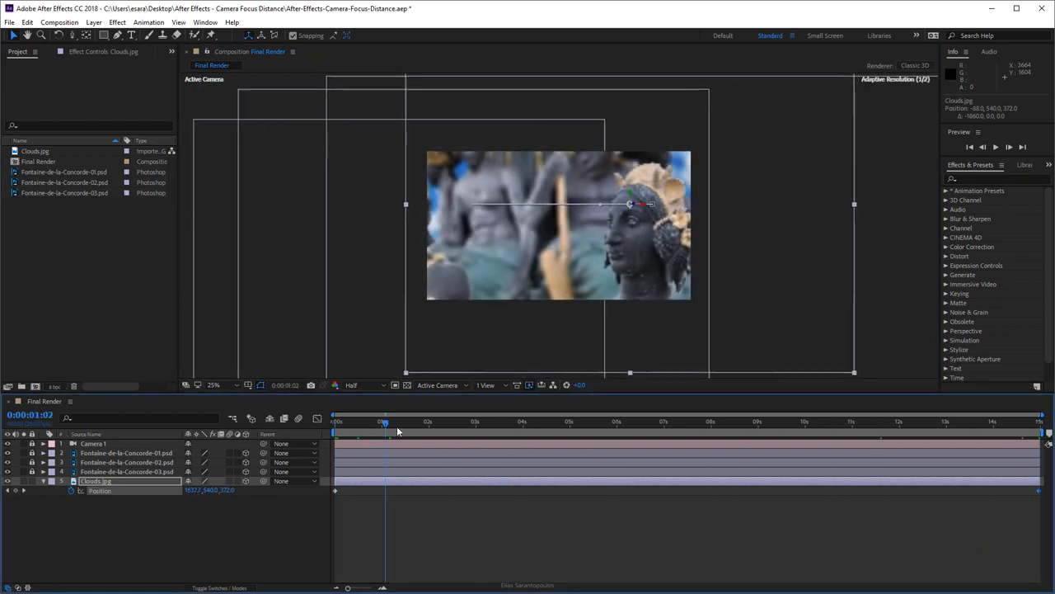
left_click(672, 421)
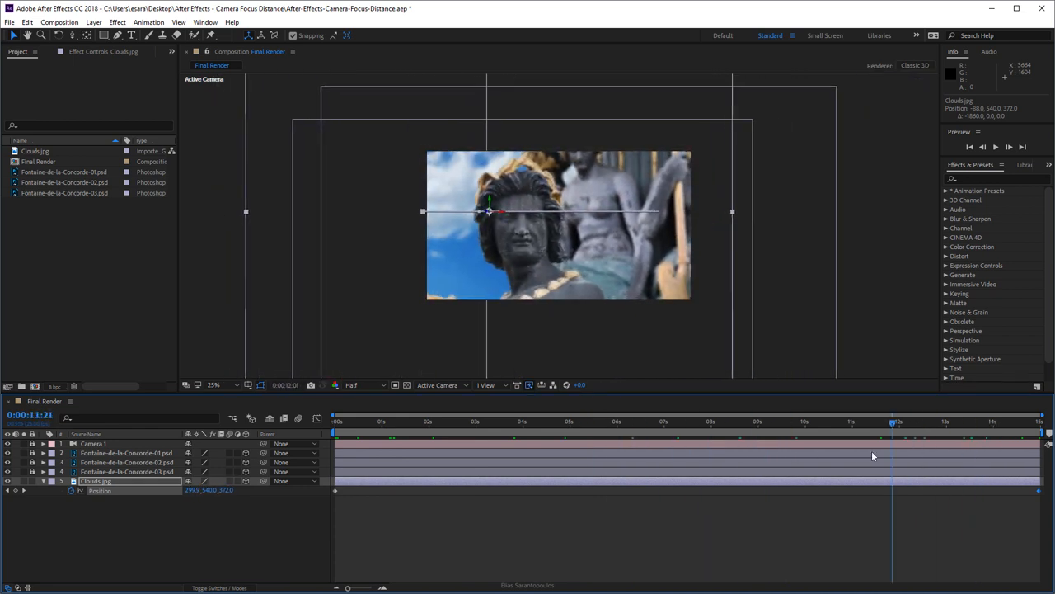
left_click(615, 421)
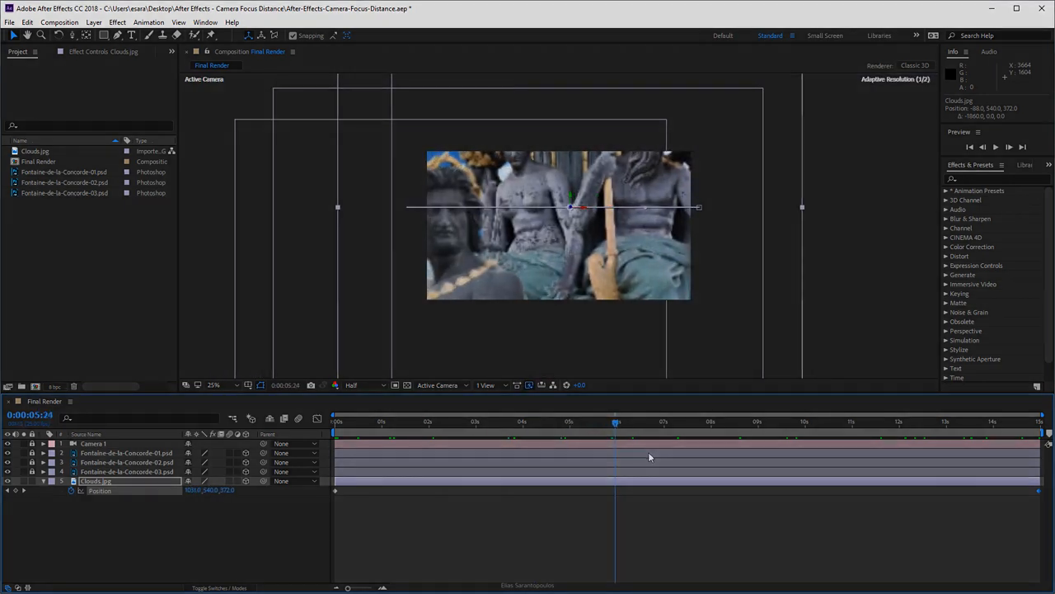